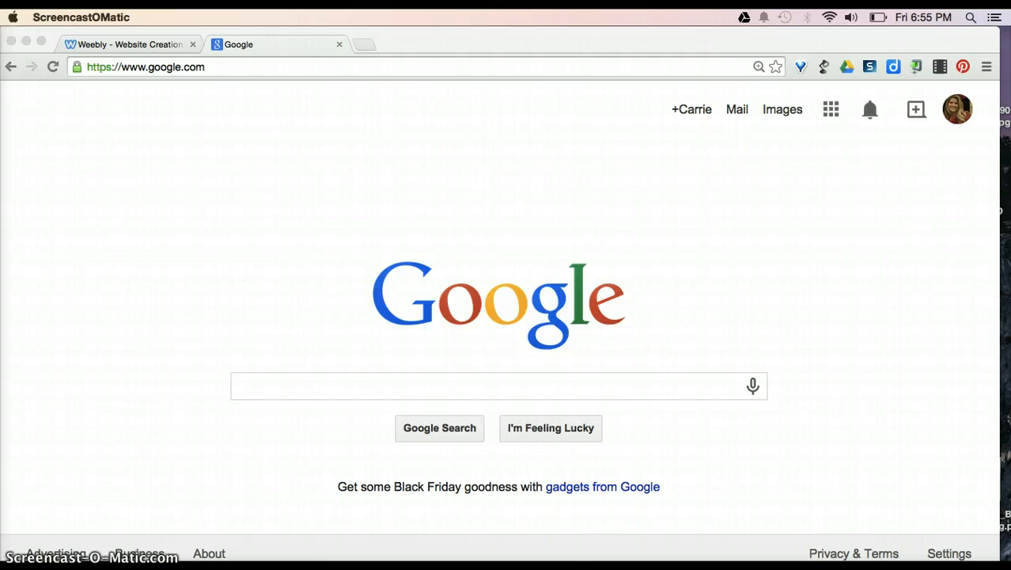
{"action": "mouse_move", "coordinate": [810, 178]}
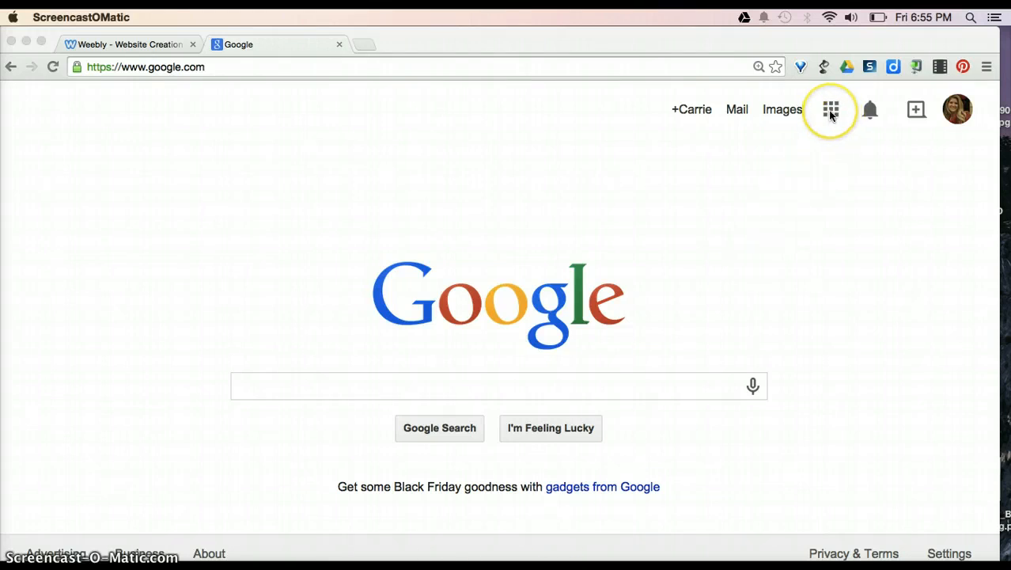
{"action": "mouse_move", "coordinate": [831, 109]}
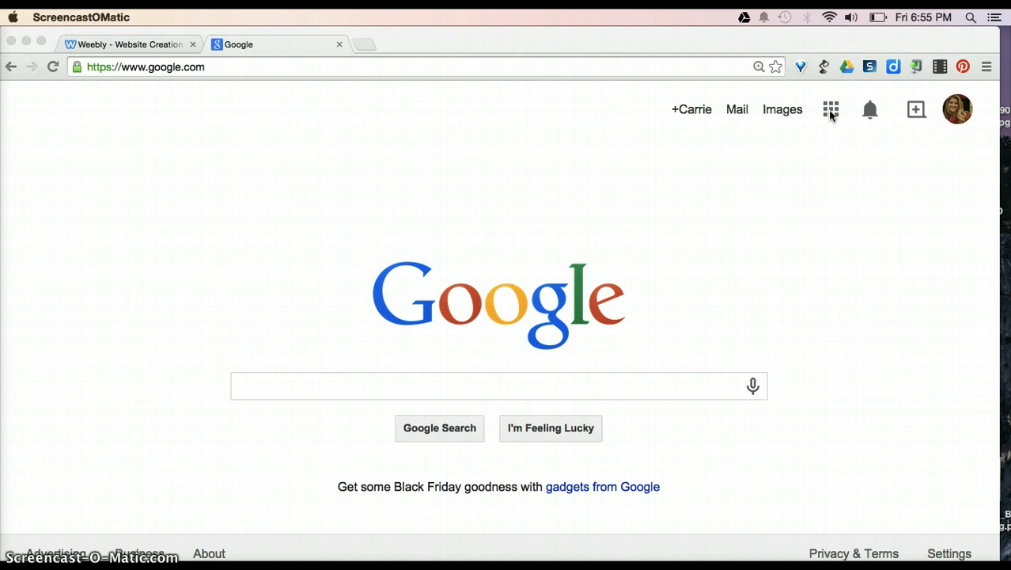
Show Google's apps list from the grid icon on the search homepage.
{"action": "left_click", "coordinate": [830, 109]}
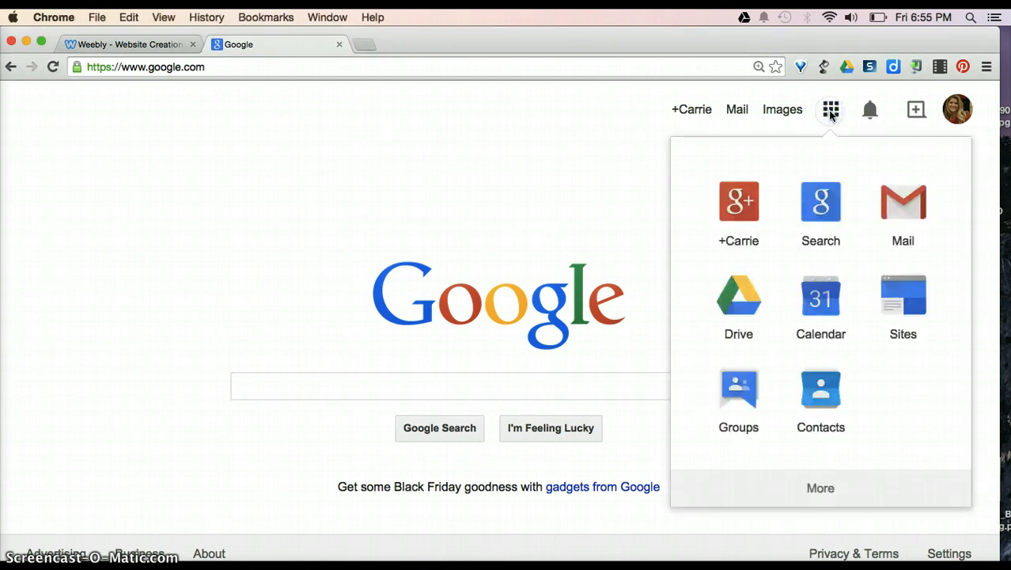
{"action": "mouse_move", "coordinate": [738, 299]}
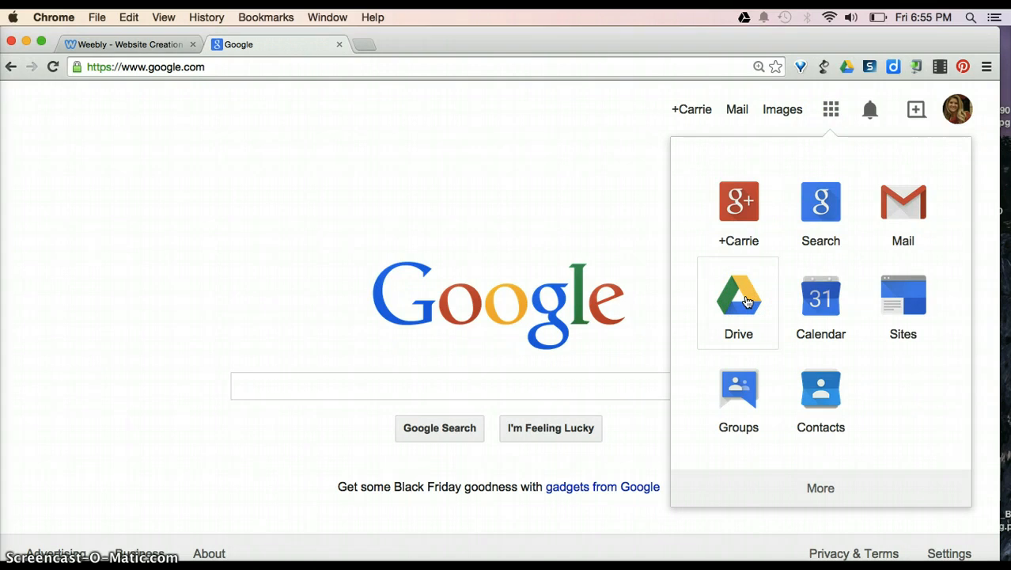
Choose Drive from the apps list to land on My Drive's folders and files.
{"action": "left_click", "coordinate": [738, 304]}
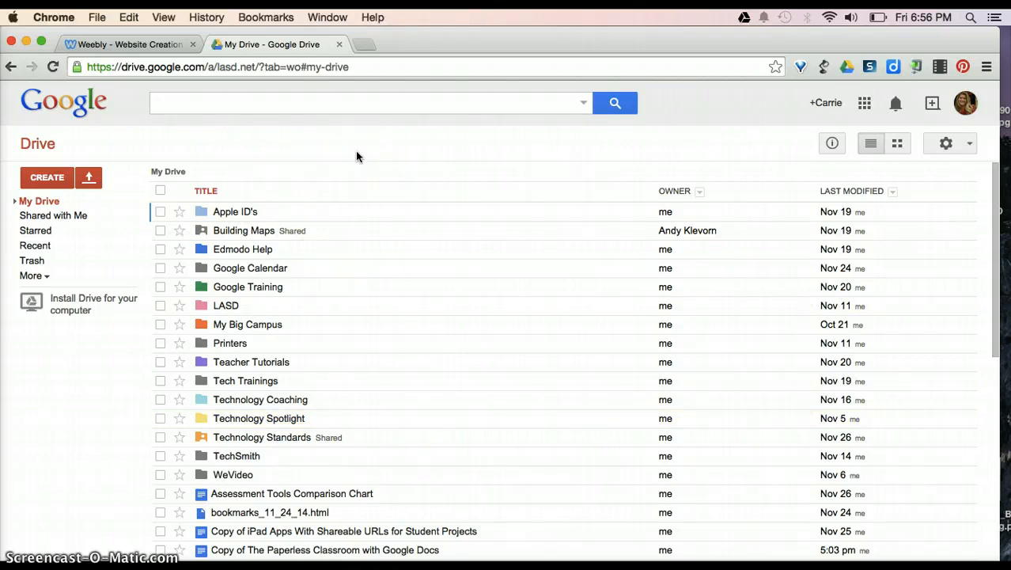
{"action": "mouse_move", "coordinate": [468, 110]}
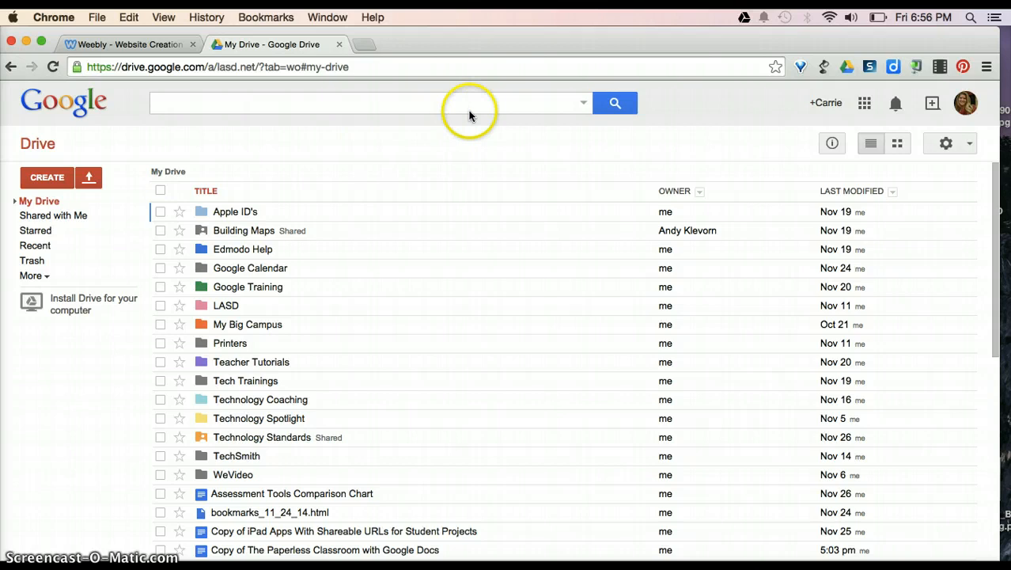
{"action": "mouse_move", "coordinate": [474, 134]}
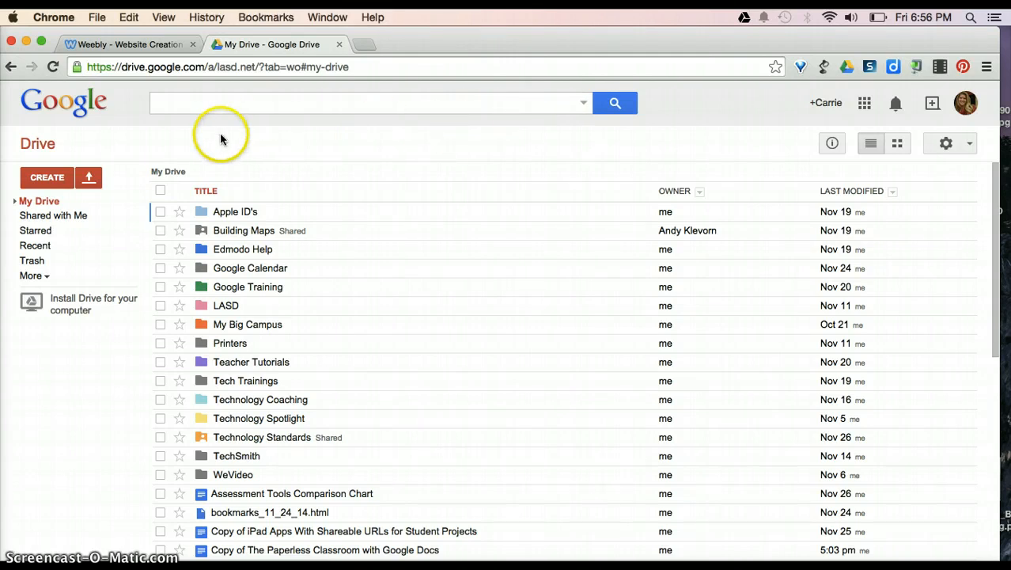
{"action": "mouse_move", "coordinate": [136, 375]}
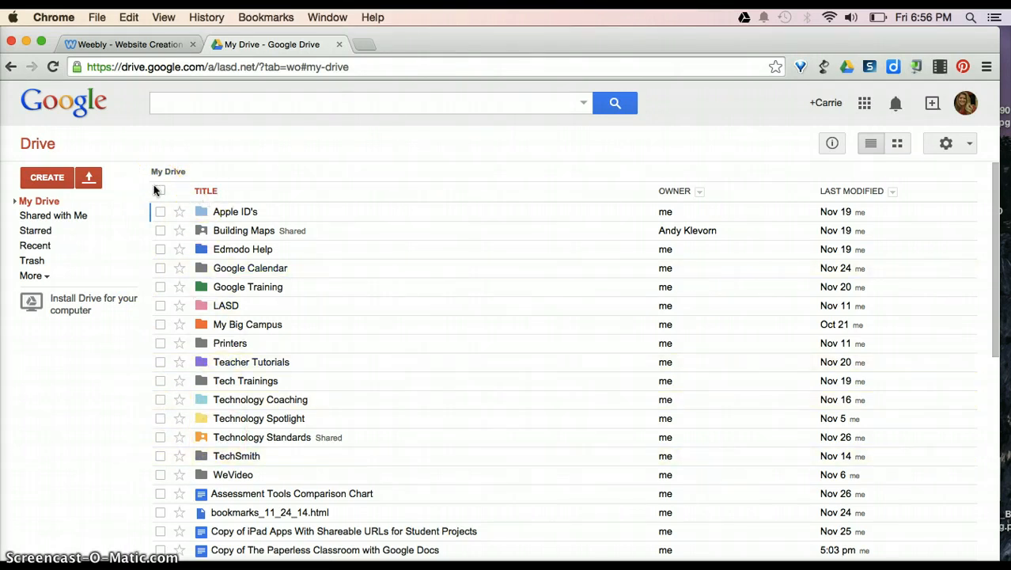
{"action": "mouse_move", "coordinate": [139, 430]}
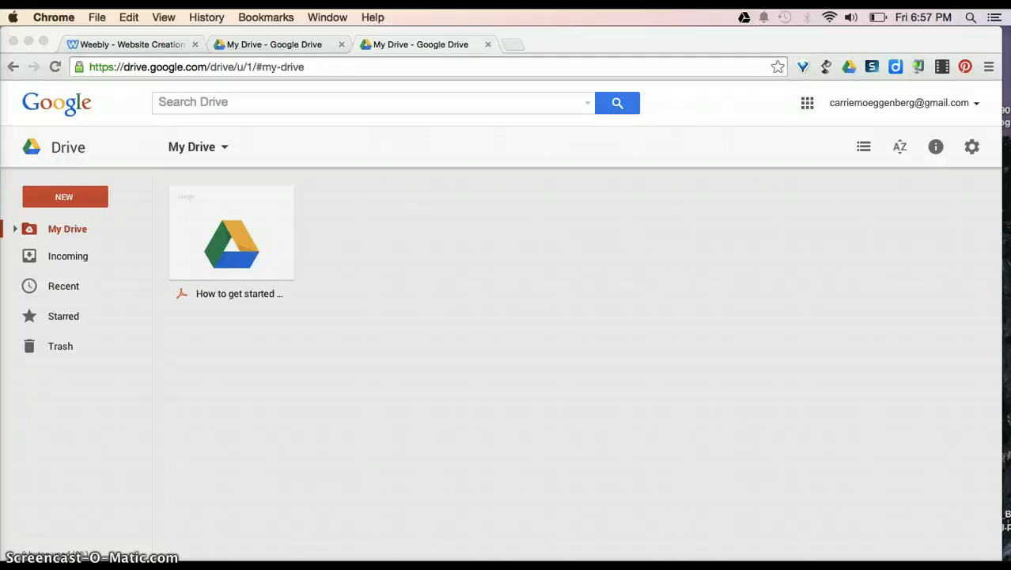
{"action": "left_click", "coordinate": [426, 351]}
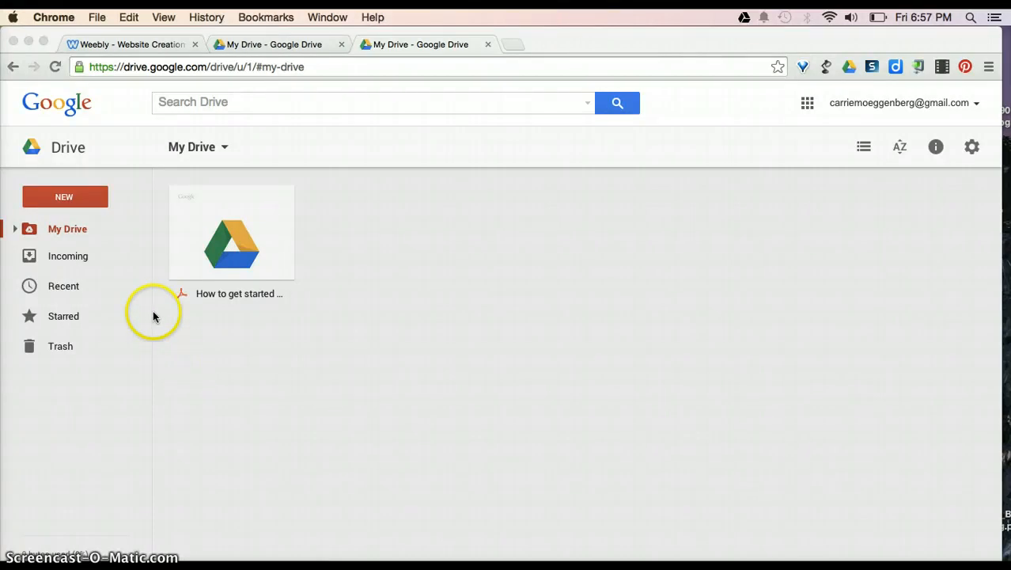
{"action": "mouse_move", "coordinate": [102, 228]}
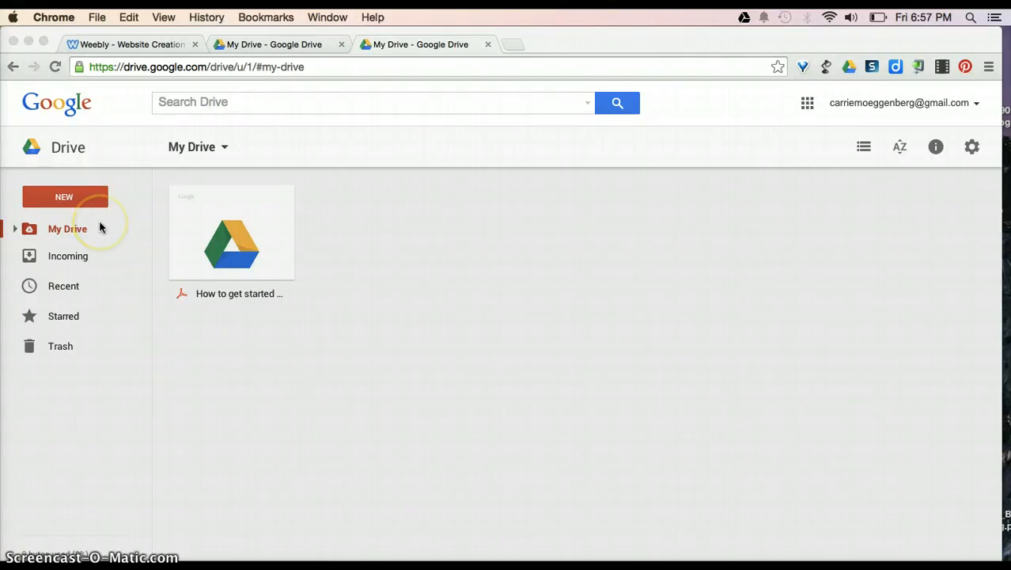
{"action": "mouse_move", "coordinate": [88, 290]}
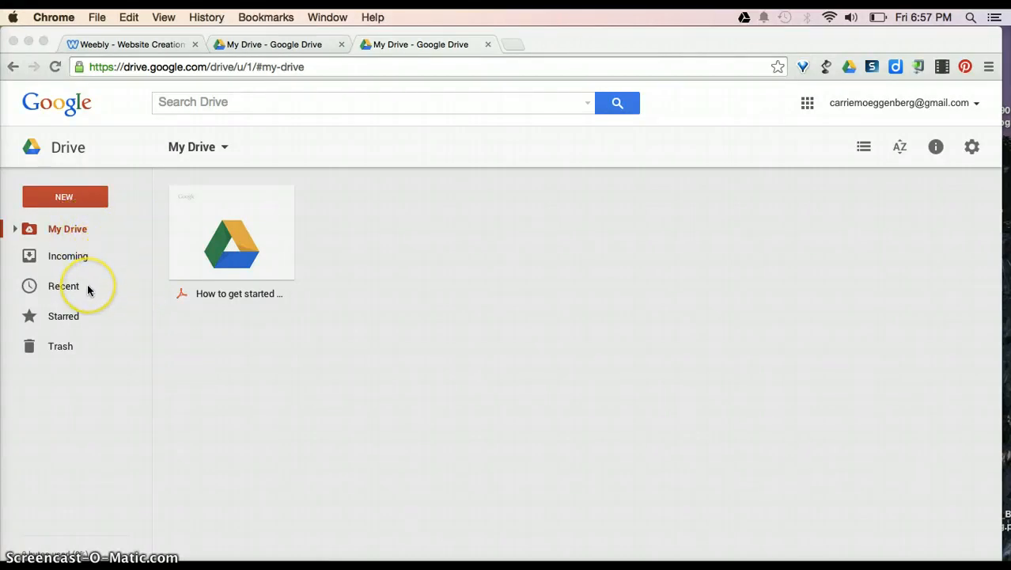
{"action": "mouse_move", "coordinate": [84, 358]}
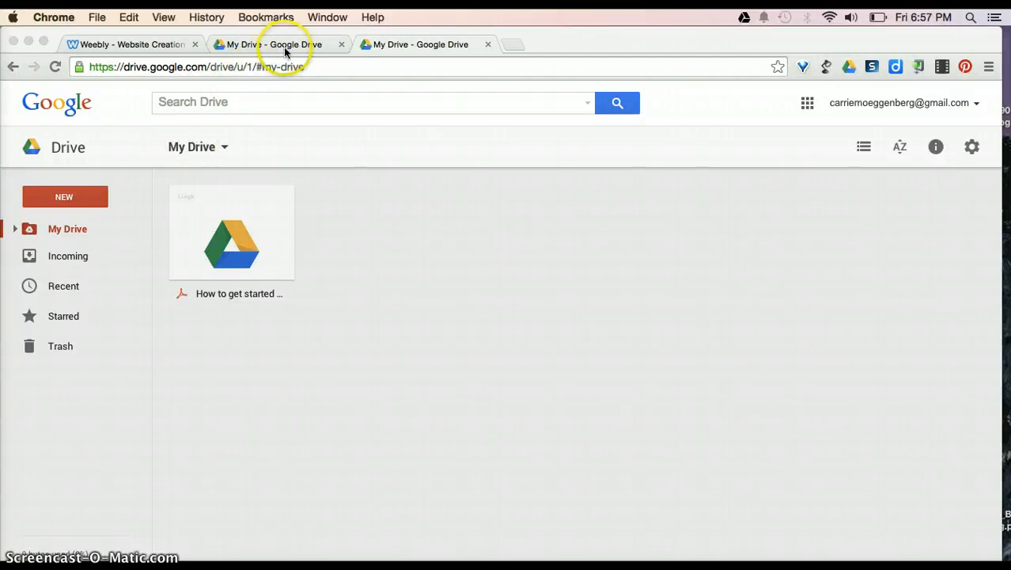
{"action": "left_click", "coordinate": [272, 44]}
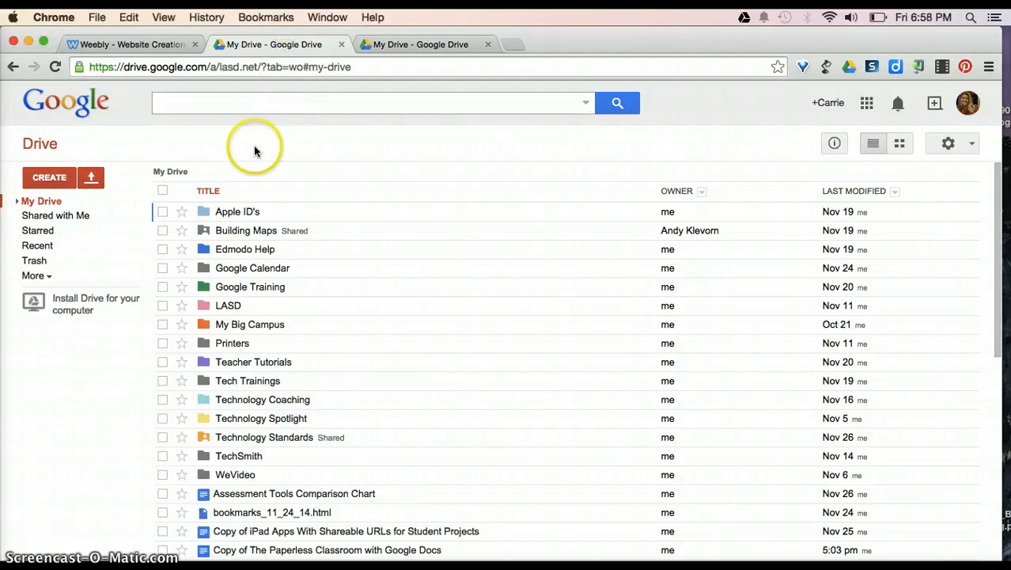
{"action": "mouse_move", "coordinate": [155, 163]}
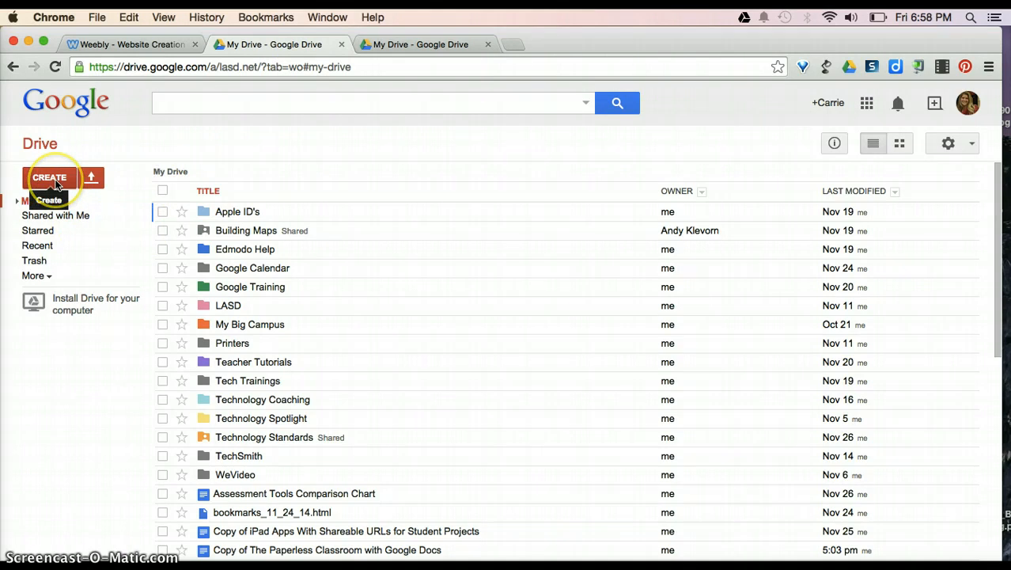
{"action": "left_click", "coordinate": [49, 178]}
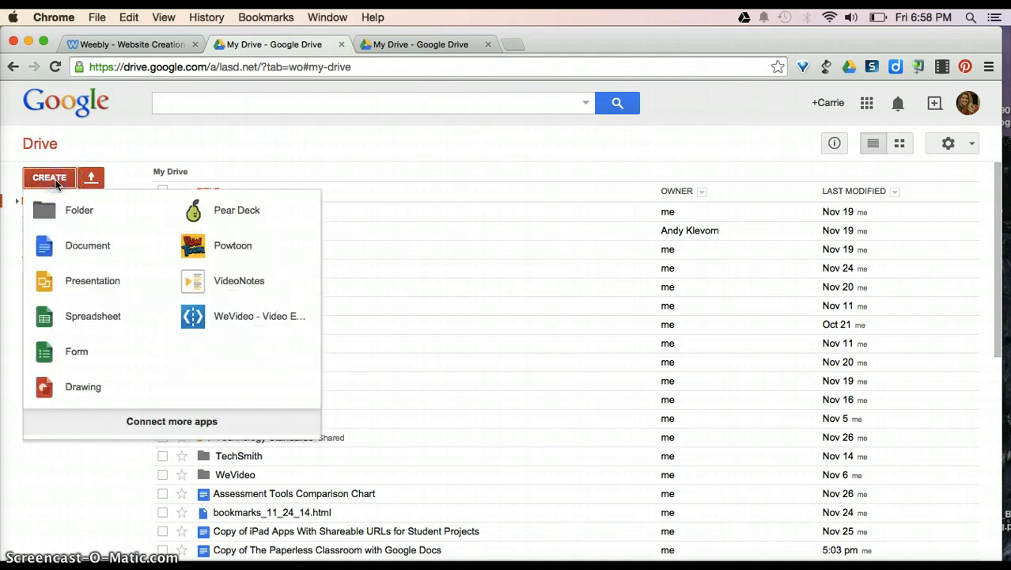
{"action": "mouse_move", "coordinate": [130, 219]}
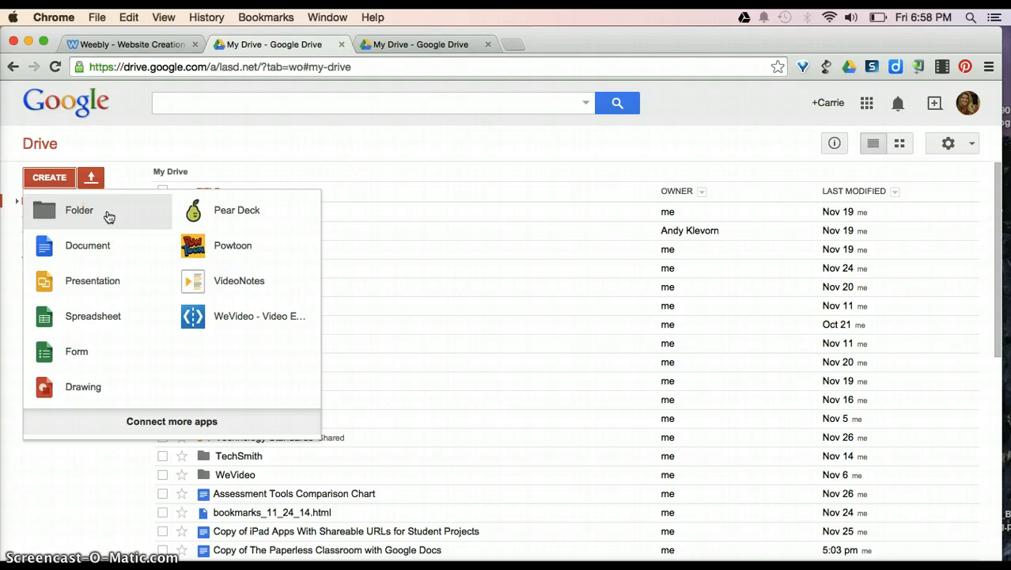
{"action": "mouse_move", "coordinate": [119, 284]}
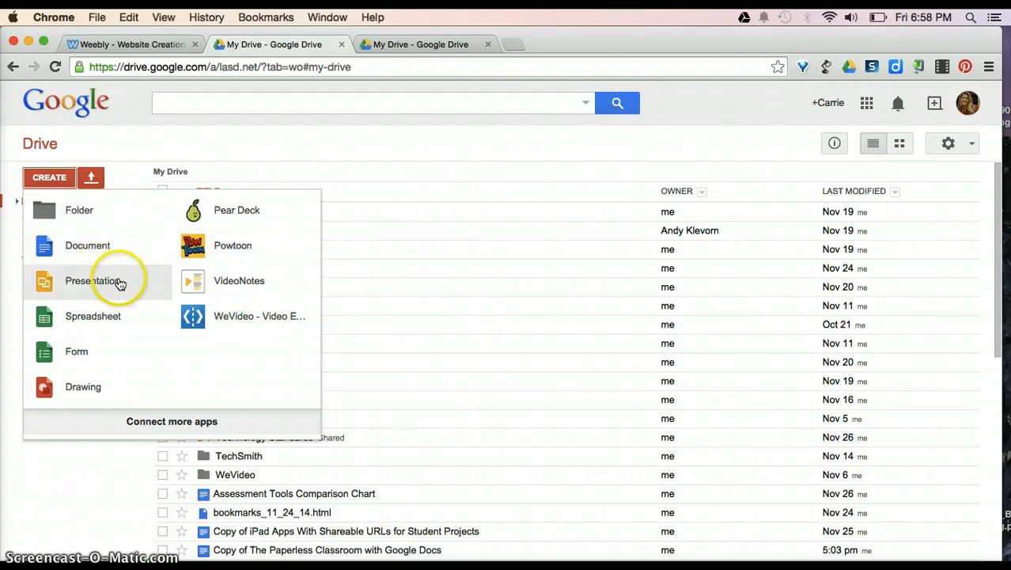
{"action": "mouse_move", "coordinate": [85, 345]}
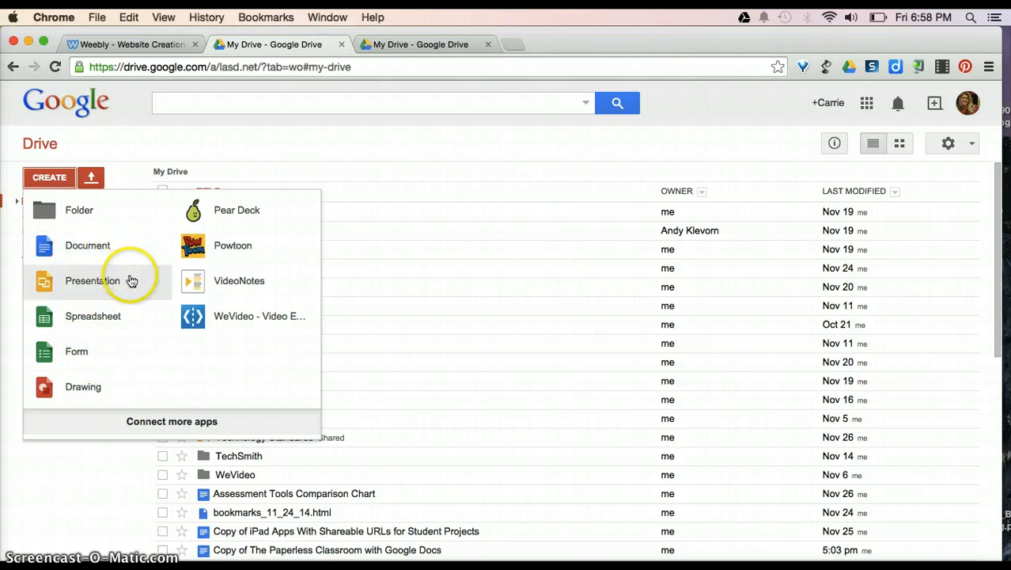
{"action": "mouse_move", "coordinate": [140, 257]}
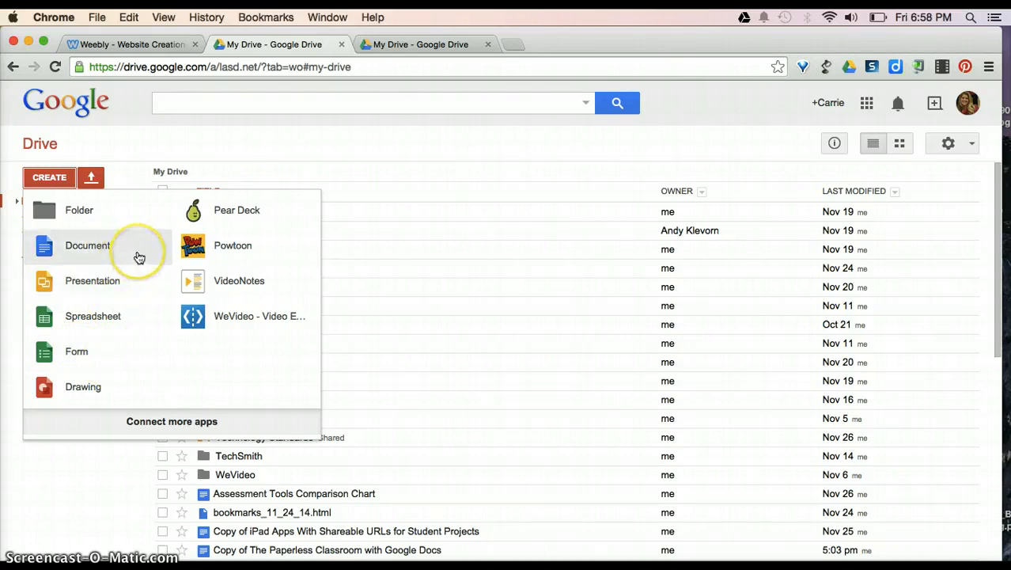
{"action": "mouse_move", "coordinate": [127, 280]}
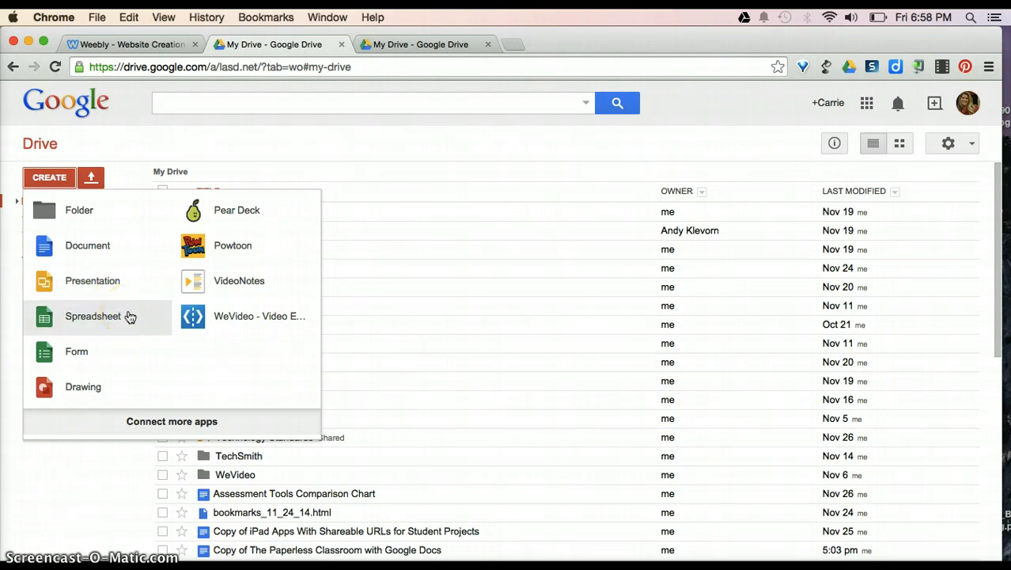
{"action": "mouse_move", "coordinate": [117, 351]}
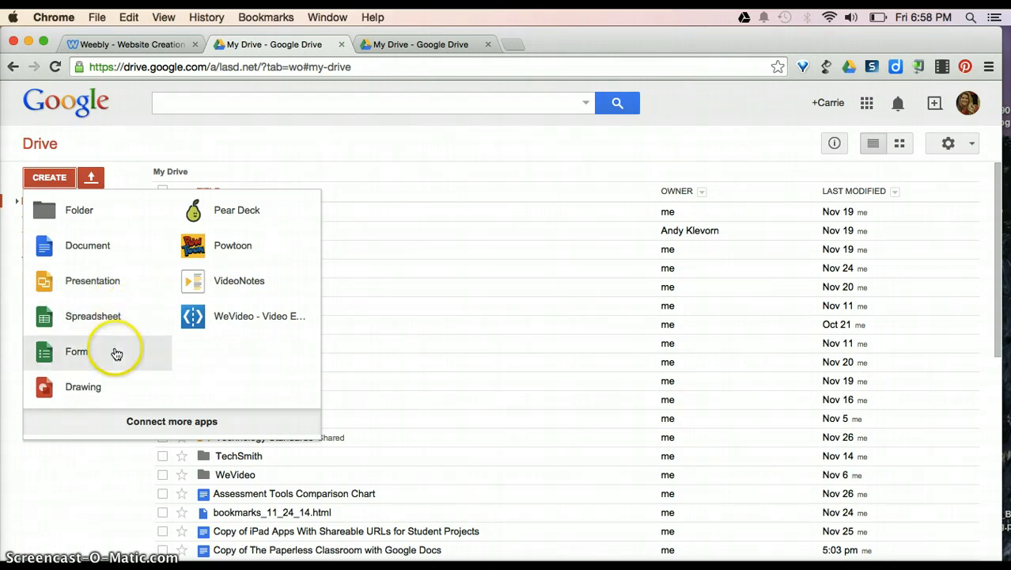
{"action": "mouse_move", "coordinate": [101, 351]}
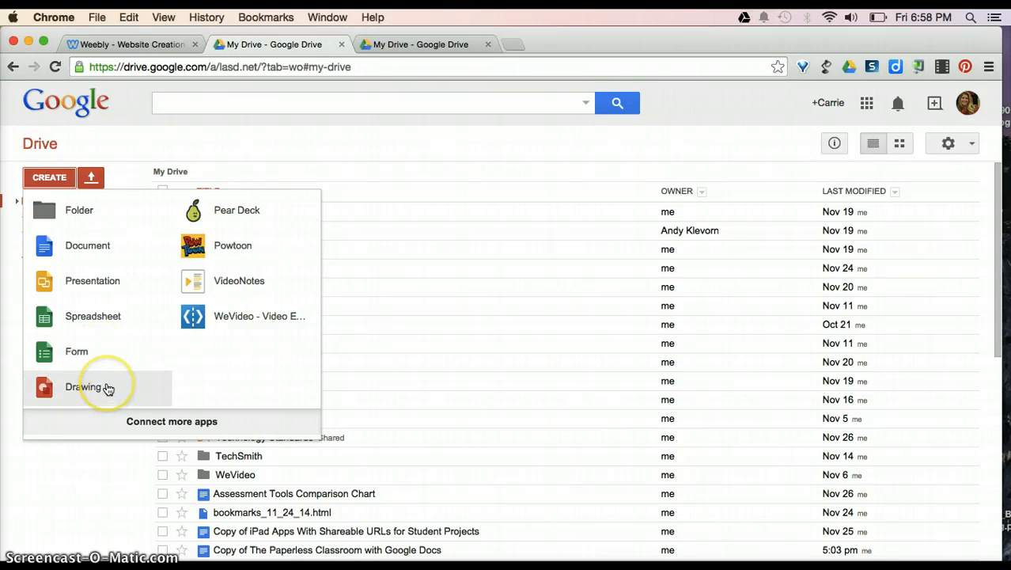
{"action": "mouse_move", "coordinate": [108, 351]}
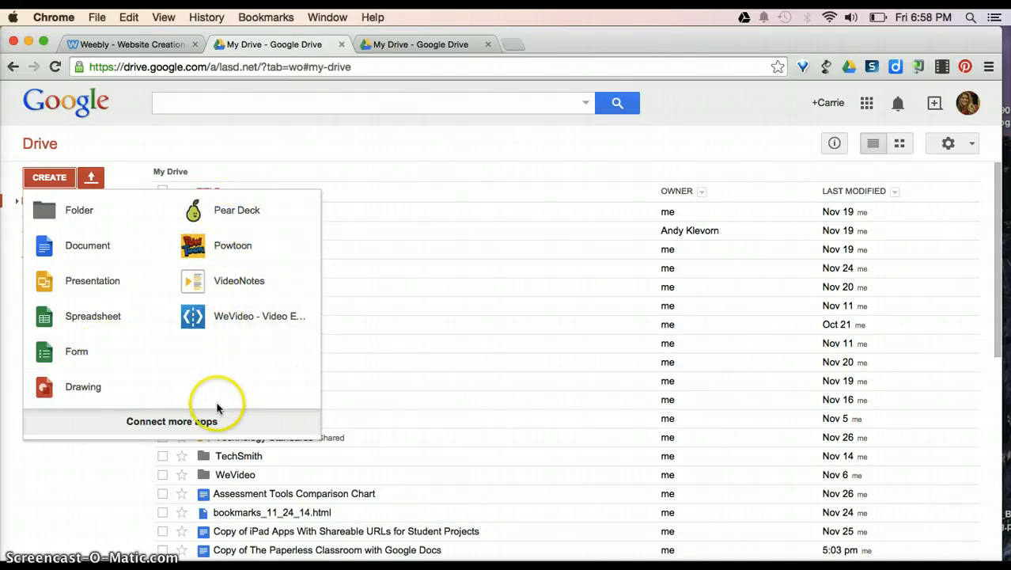
{"action": "mouse_move", "coordinate": [263, 358]}
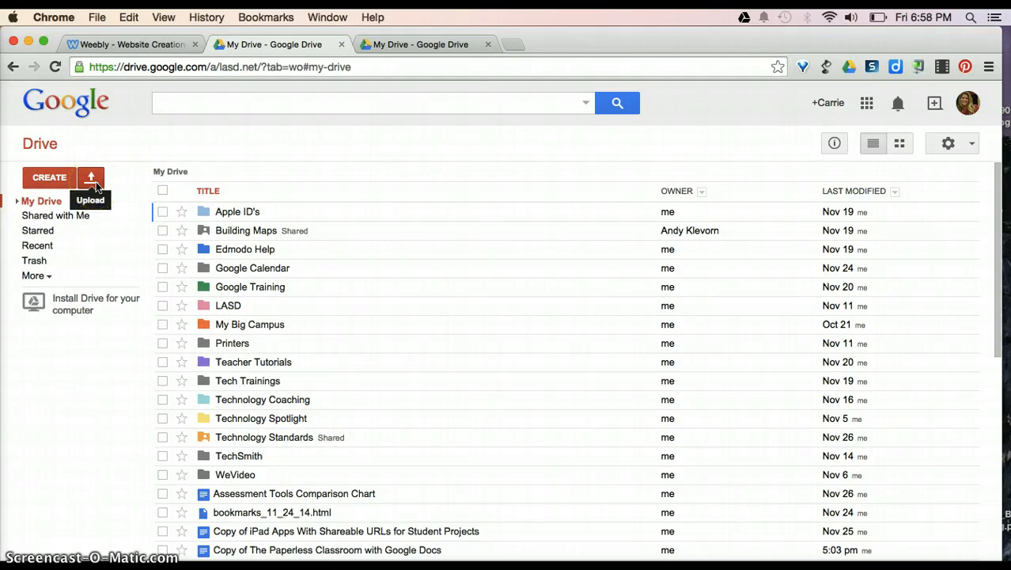
Pick agenda.docx from Downloads as the file to upload into My Drive.
{"action": "left_click", "coordinate": [90, 177]}
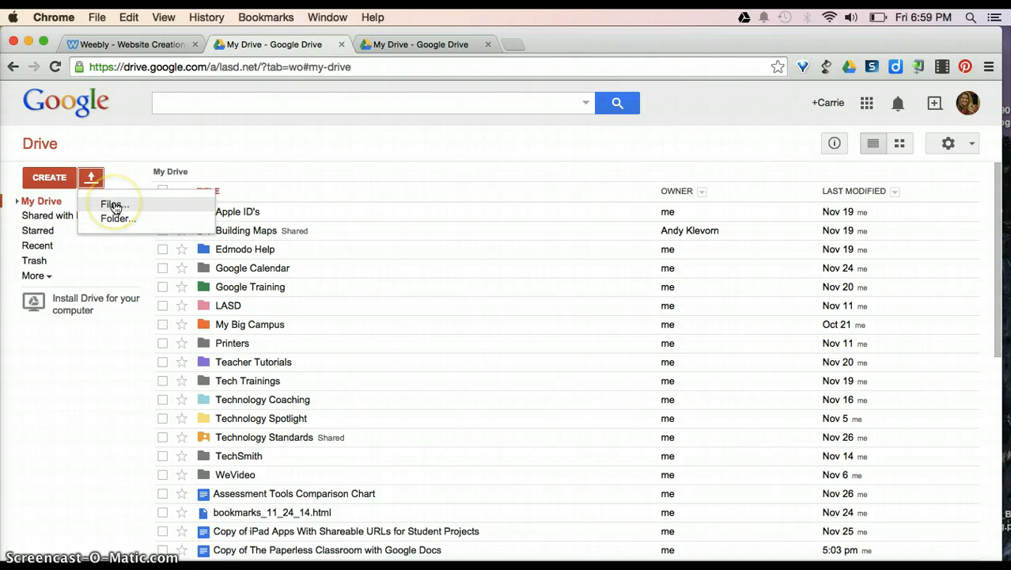
{"action": "left_click", "coordinate": [113, 205]}
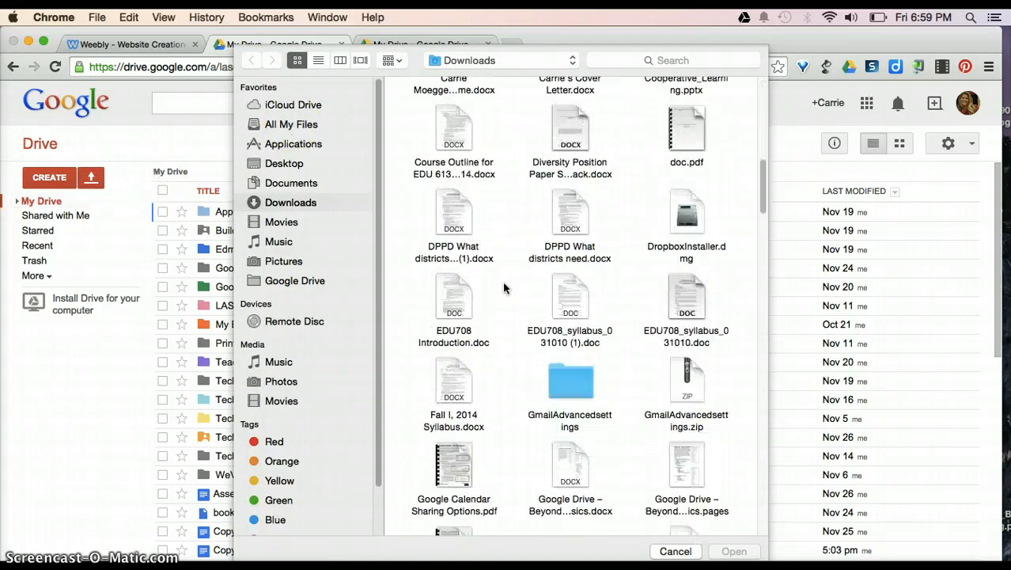
{"action": "scroll", "scroll_direction": "down", "scroll_amount": 3}
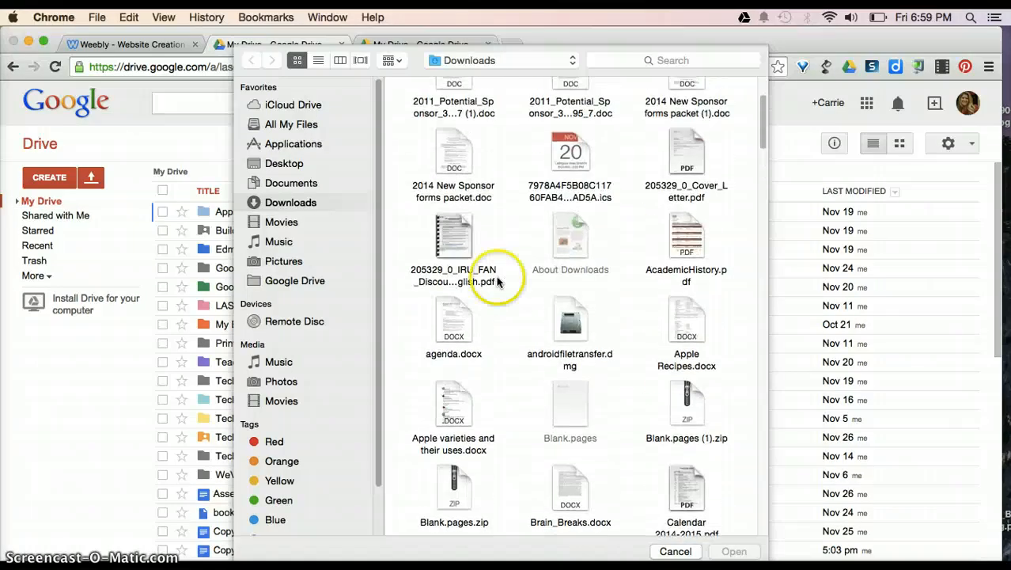
{"action": "left_click", "coordinate": [453, 320]}
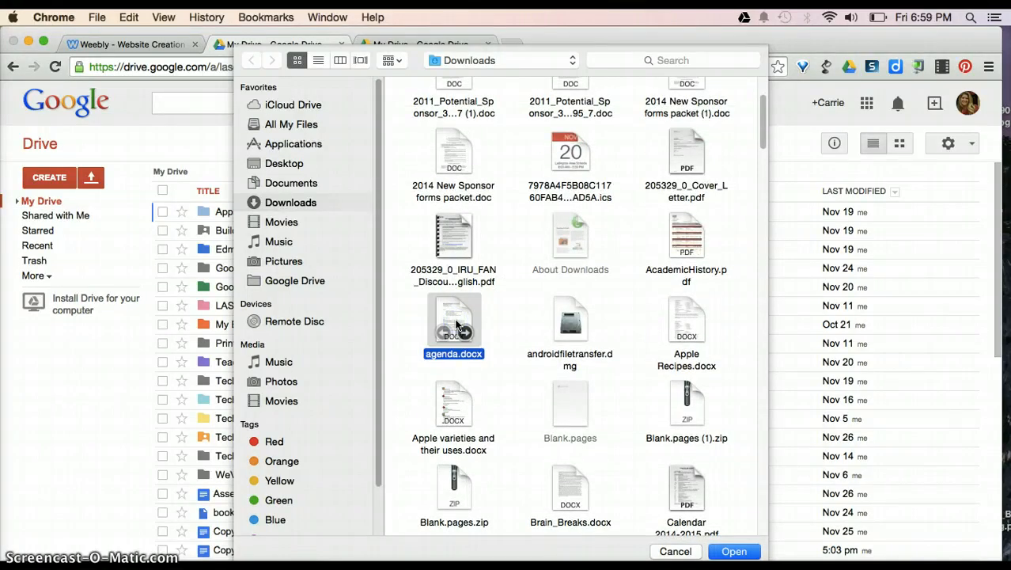
{"action": "left_click", "coordinate": [674, 551]}
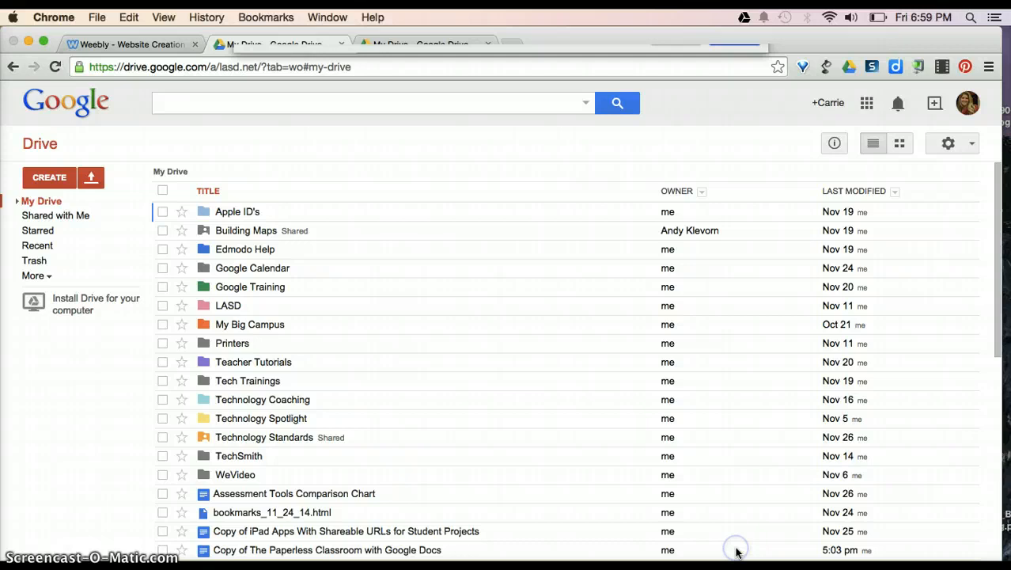
Review the Upload settings for Google Docs conversion, OCR and language, then cancel the upload.
{"action": "left_click", "coordinate": [90, 177]}
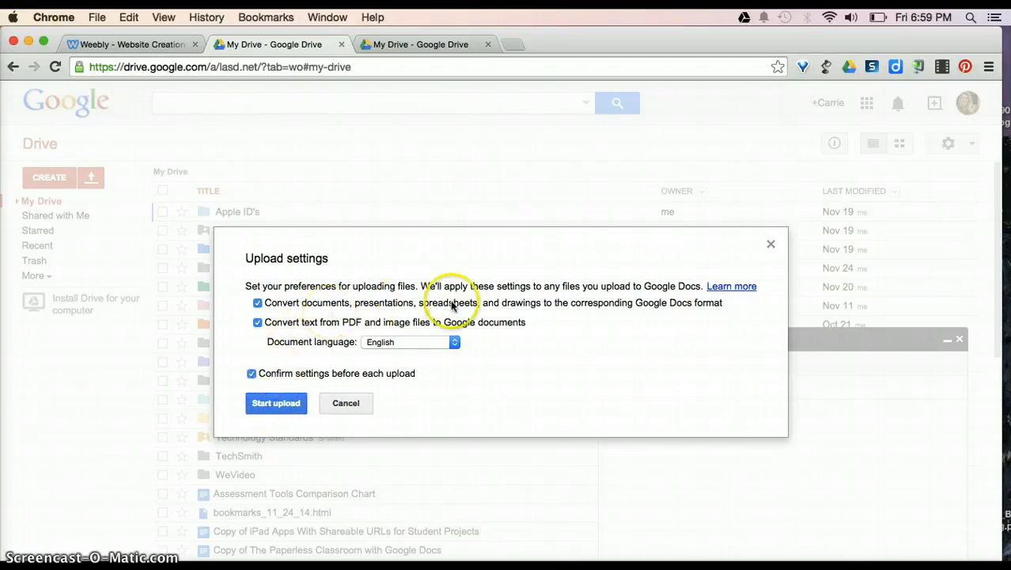
{"action": "mouse_move", "coordinate": [678, 317]}
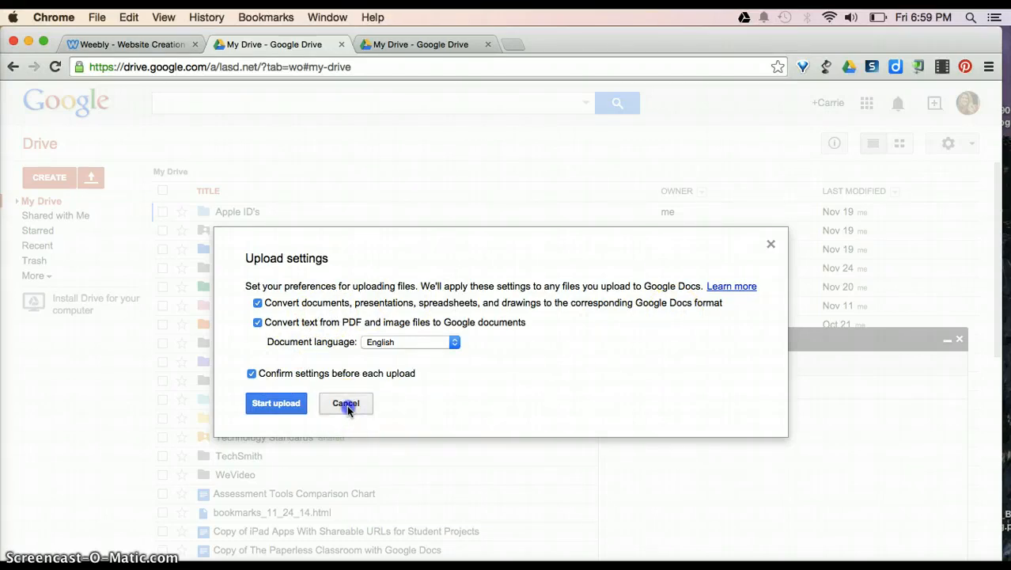
{"action": "left_click", "coordinate": [345, 404]}
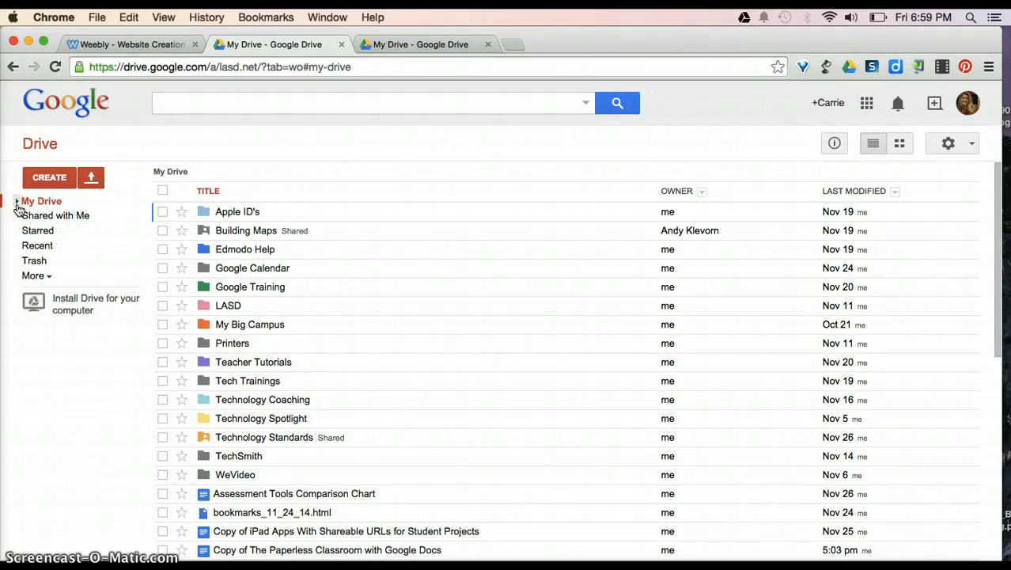
Expand My Drive in the sidebar to list its folders such as Apple ID's and LASD.
{"action": "left_click", "coordinate": [17, 201]}
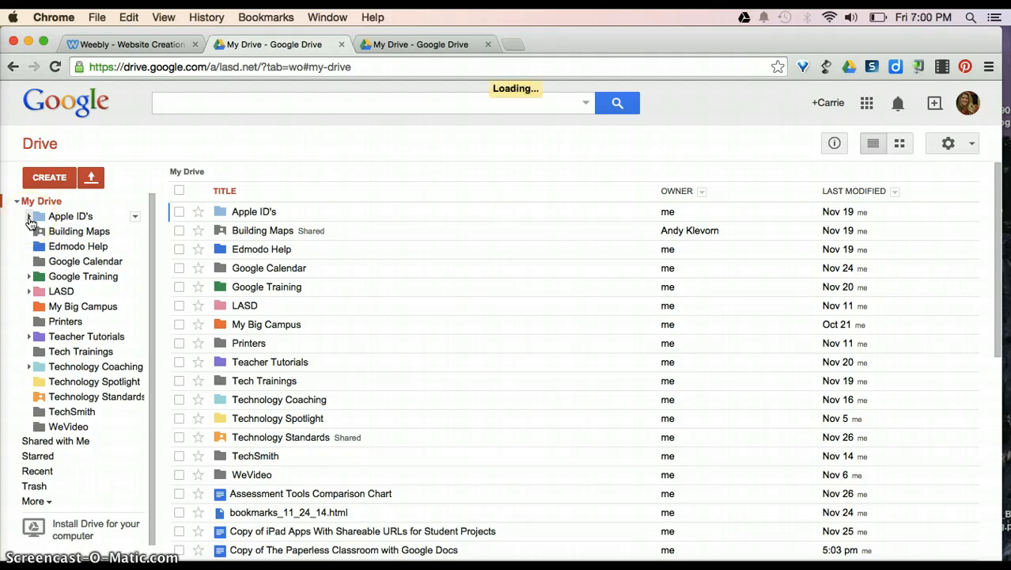
Expand Apple ID's subfolders and show its folder options menu with Share, Move to, Rename and Download.
{"action": "left_click", "coordinate": [29, 216]}
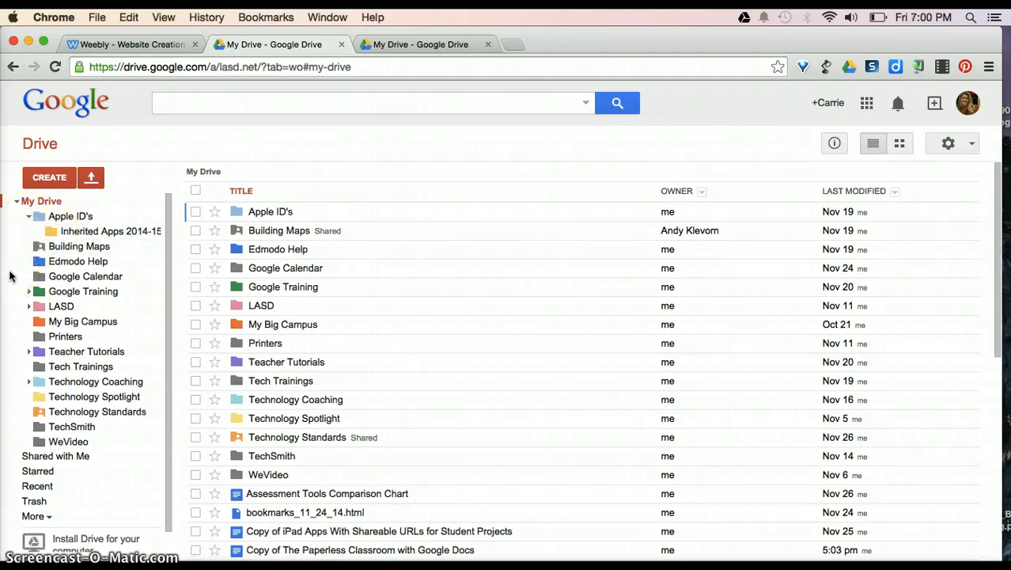
{"action": "left_click", "coordinate": [71, 215]}
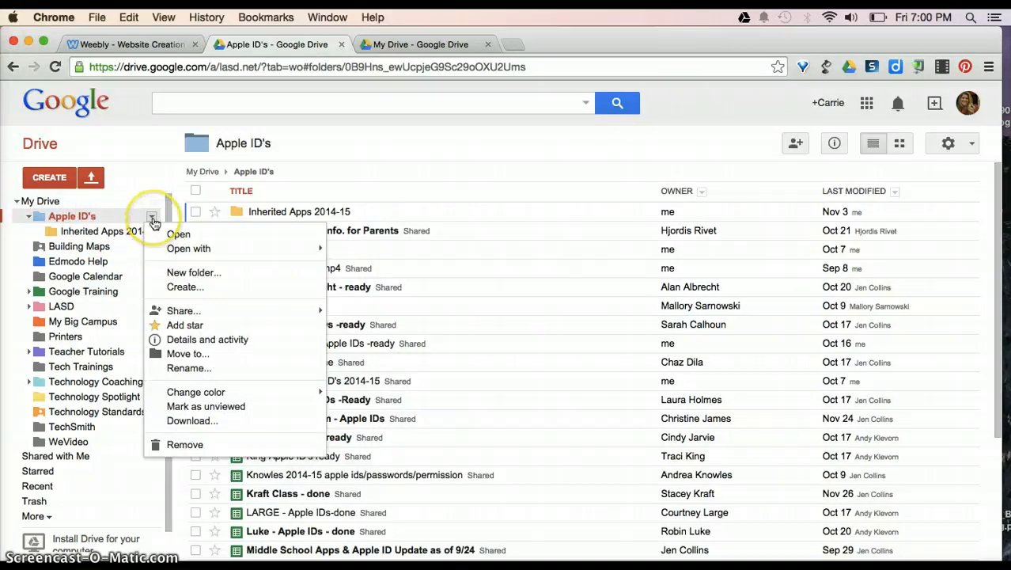
{"action": "mouse_move", "coordinate": [156, 234]}
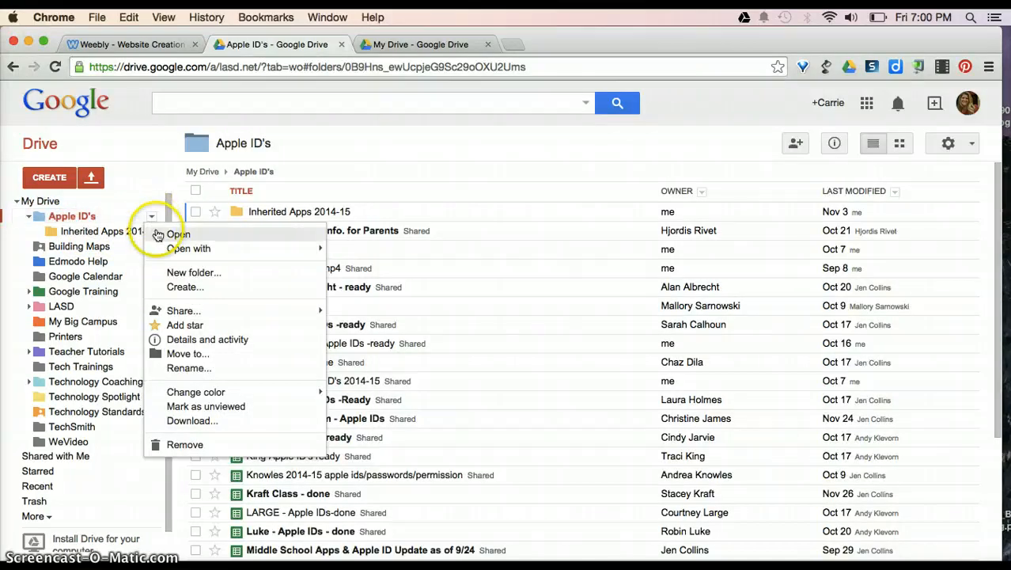
{"action": "mouse_move", "coordinate": [171, 310]}
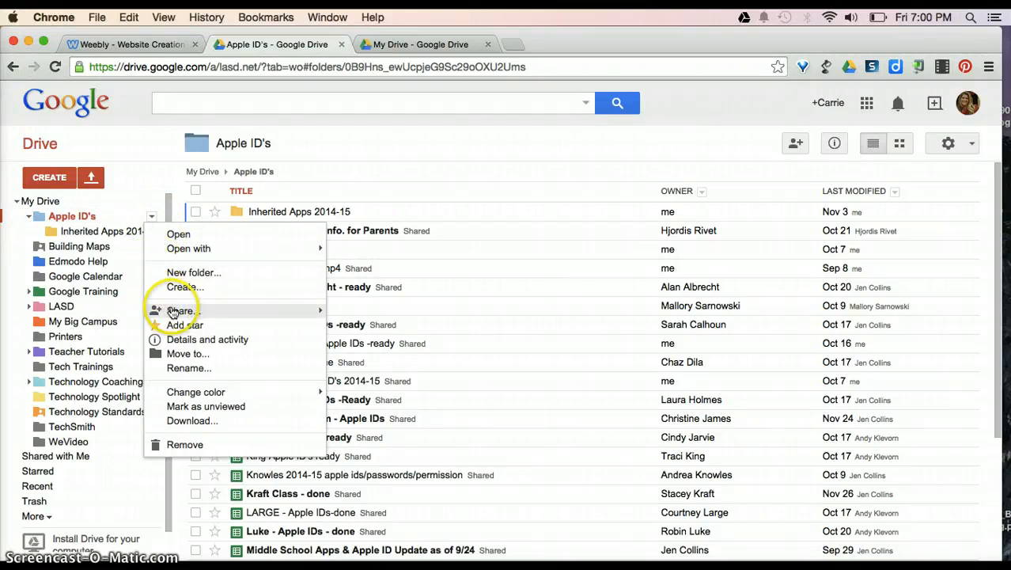
{"action": "mouse_move", "coordinate": [182, 310]}
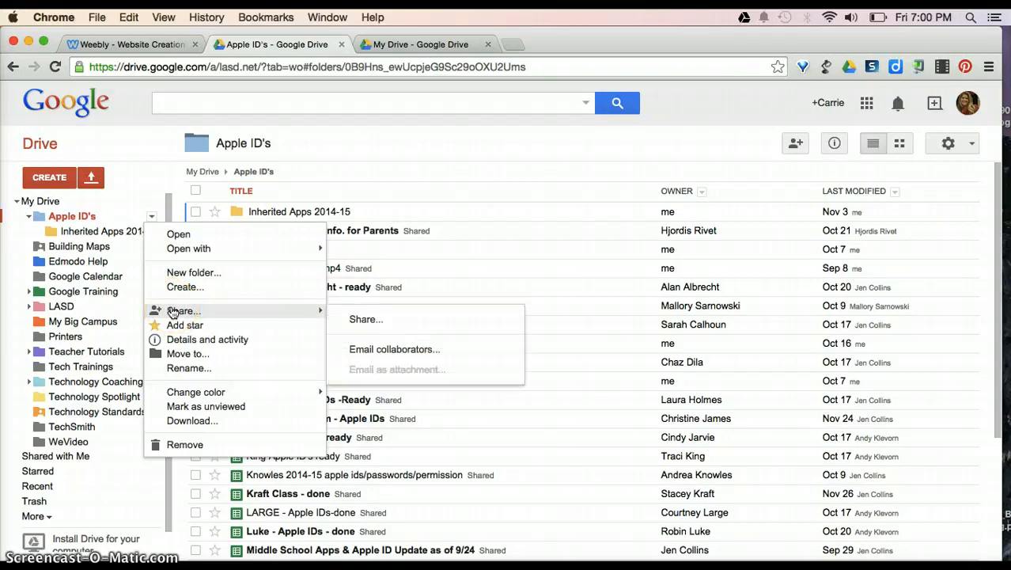
{"action": "mouse_move", "coordinate": [183, 324]}
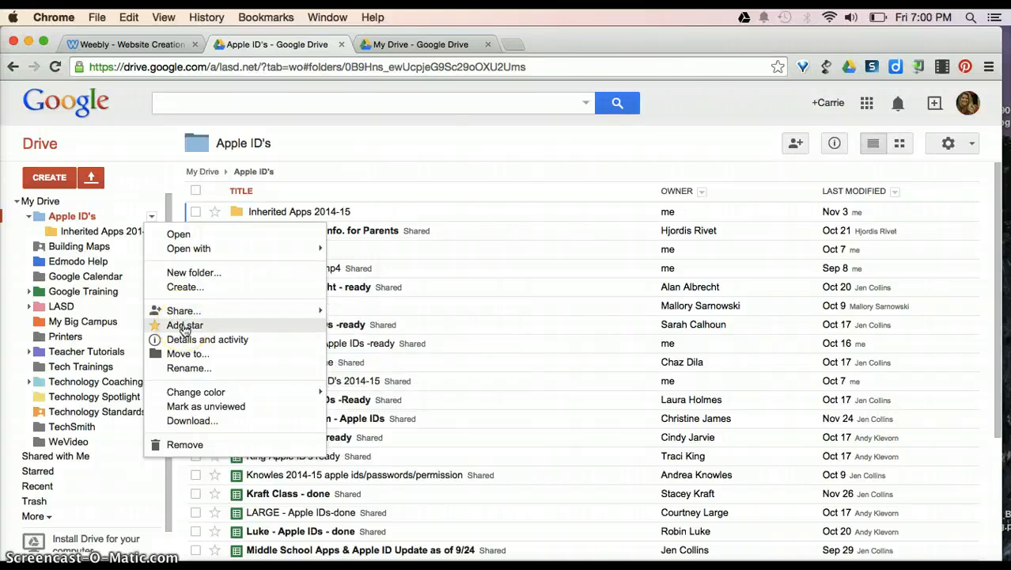
{"action": "mouse_move", "coordinate": [188, 355]}
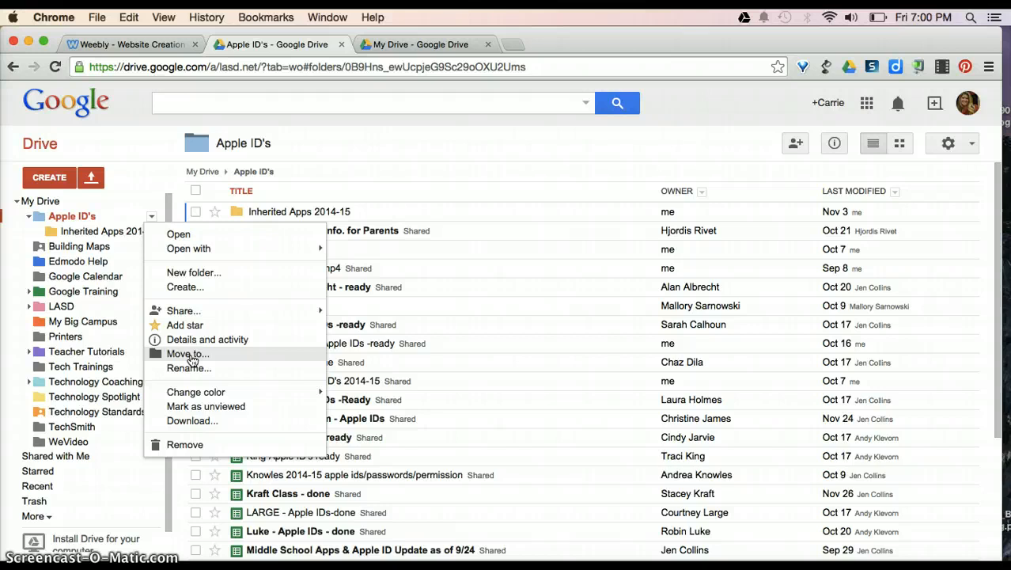
{"action": "mouse_move", "coordinate": [190, 367]}
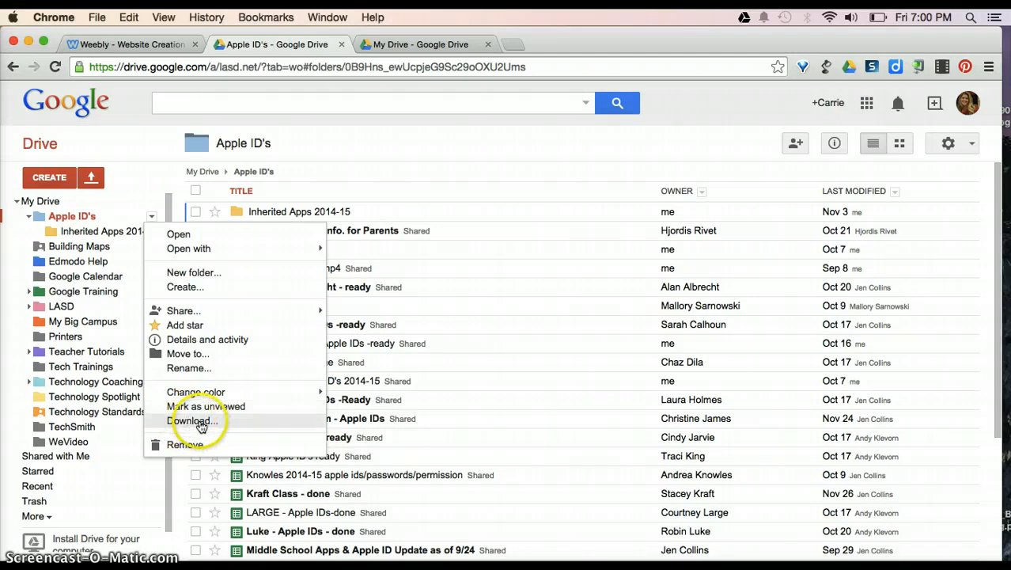
{"action": "mouse_move", "coordinate": [220, 421]}
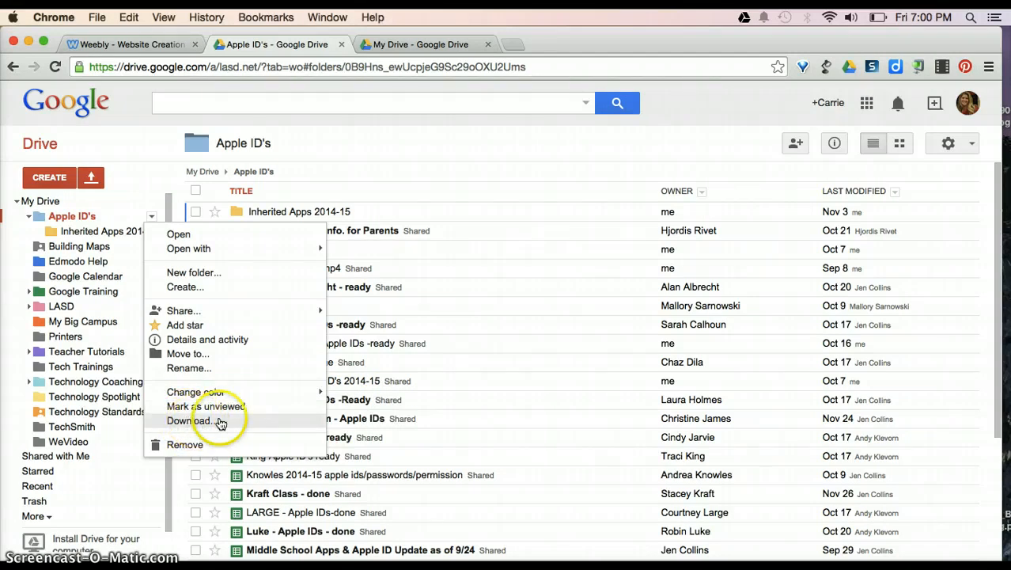
{"action": "mouse_move", "coordinate": [212, 443]}
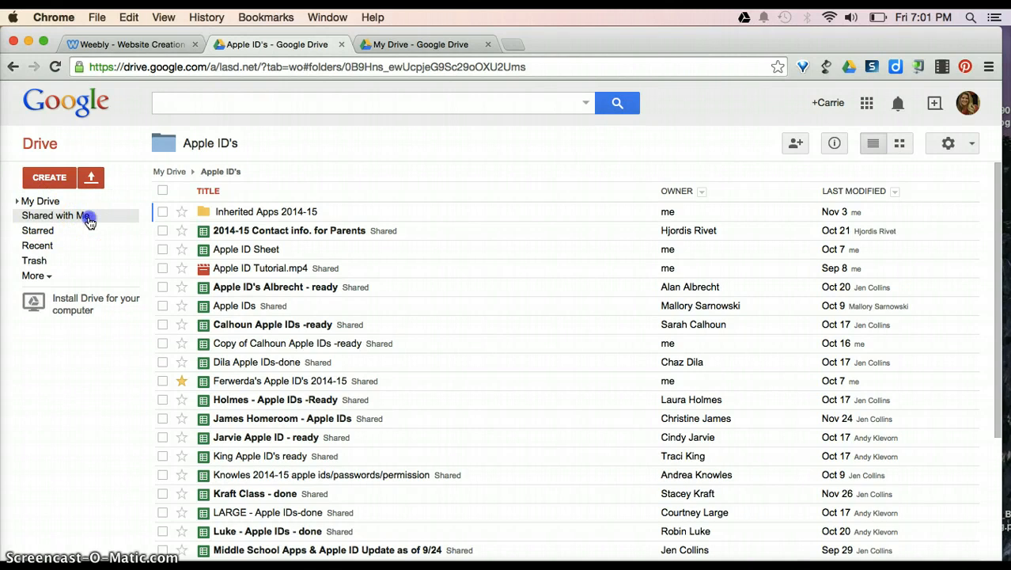
Browse the Shared with Me, Starred and Recent file lists in turn.
{"action": "left_click", "coordinate": [57, 215]}
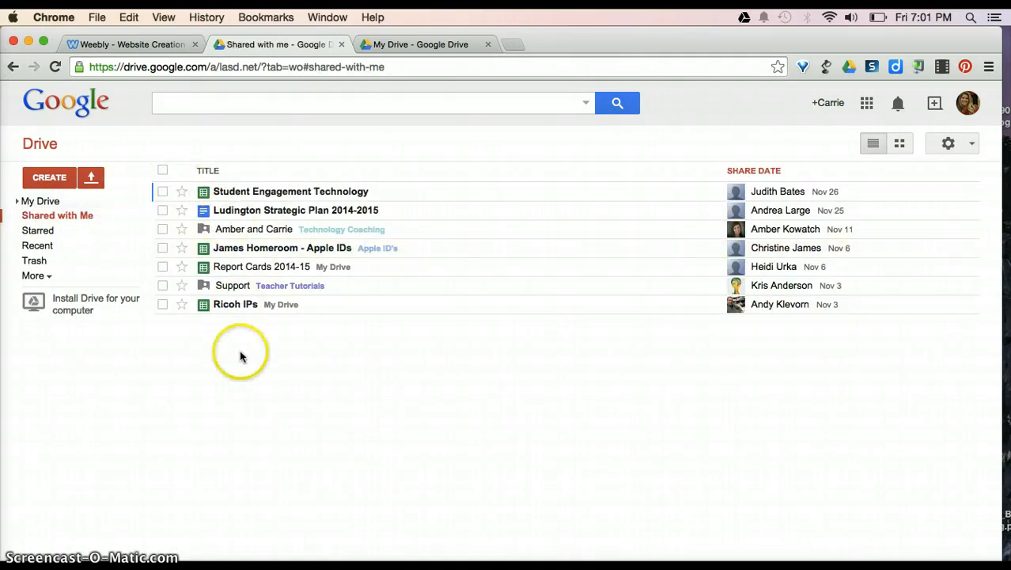
{"action": "mouse_move", "coordinate": [190, 180]}
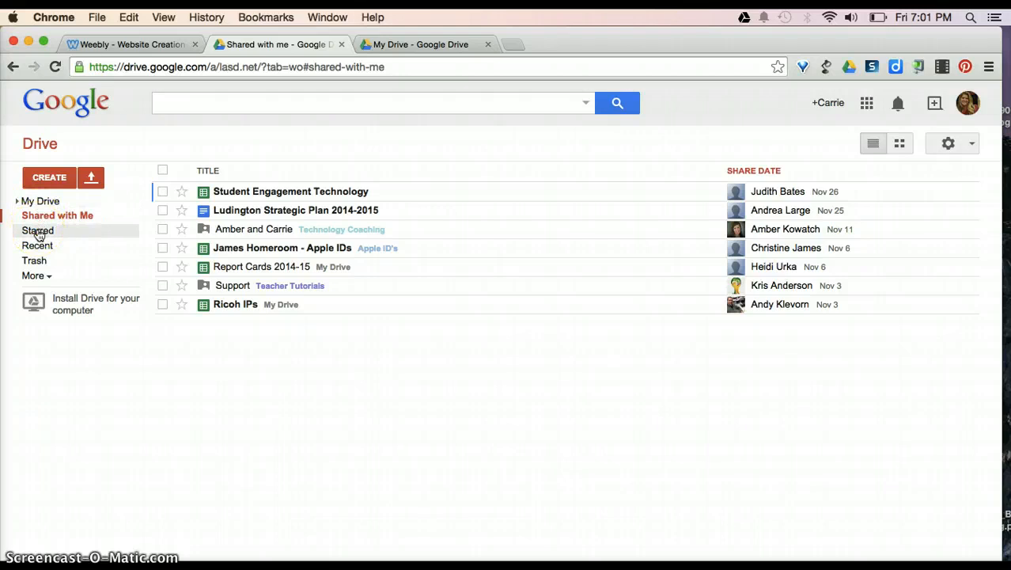
{"action": "left_click", "coordinate": [38, 231]}
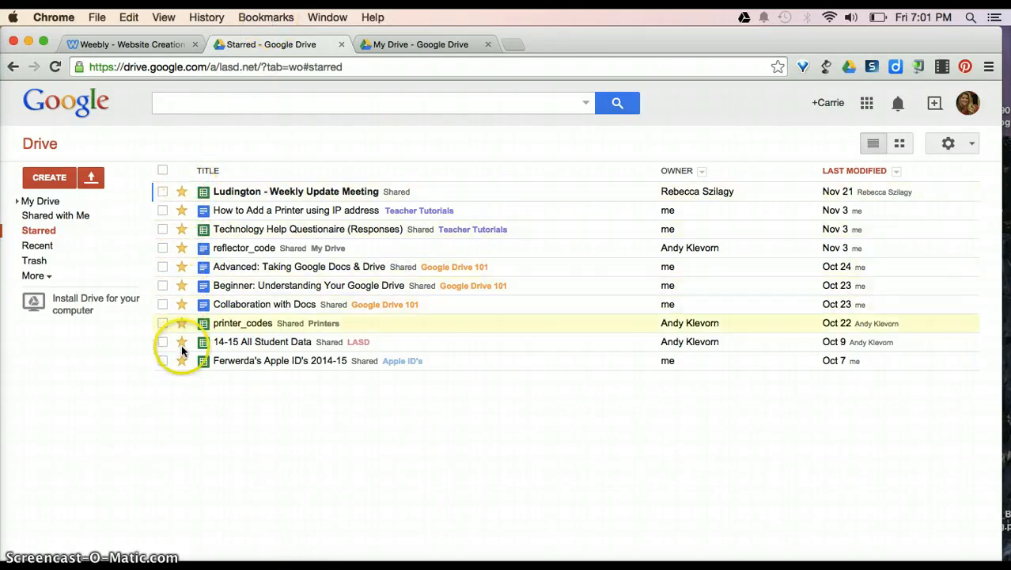
{"action": "mouse_move", "coordinate": [182, 370]}
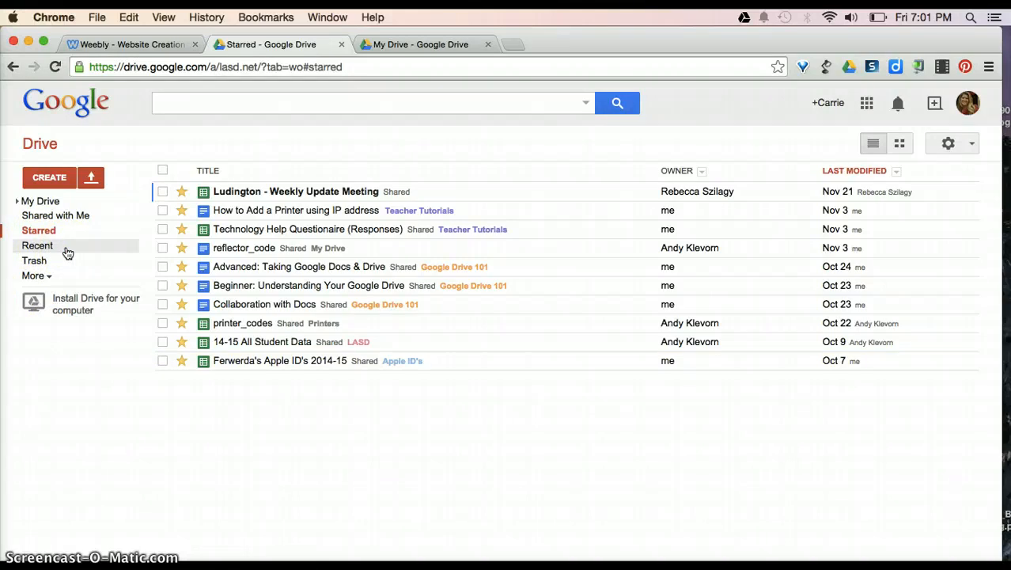
{"action": "left_click", "coordinate": [38, 245]}
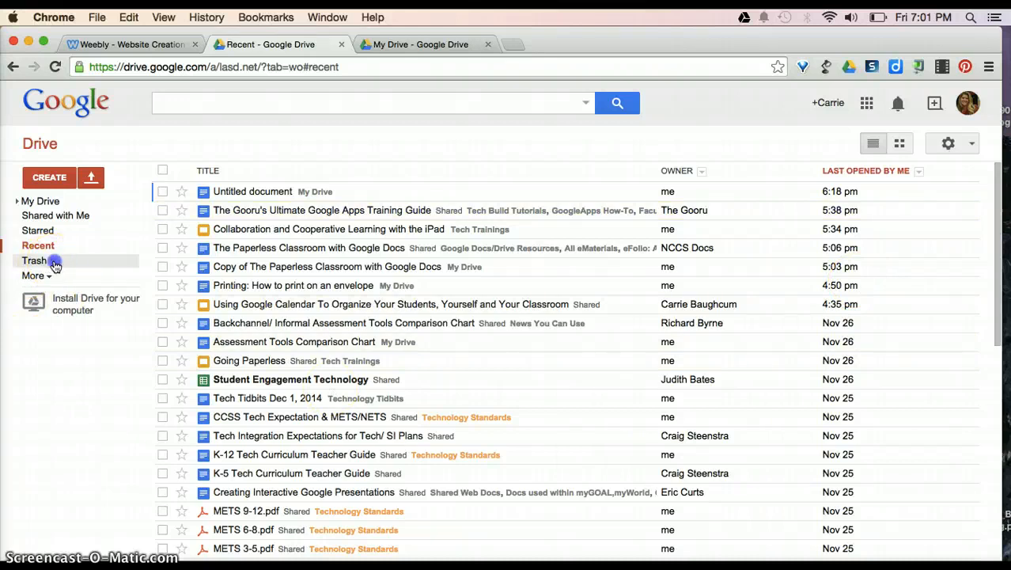
View the Trash list, reveal the sidebar's More views, and show All Items.
{"action": "left_click", "coordinate": [34, 259]}
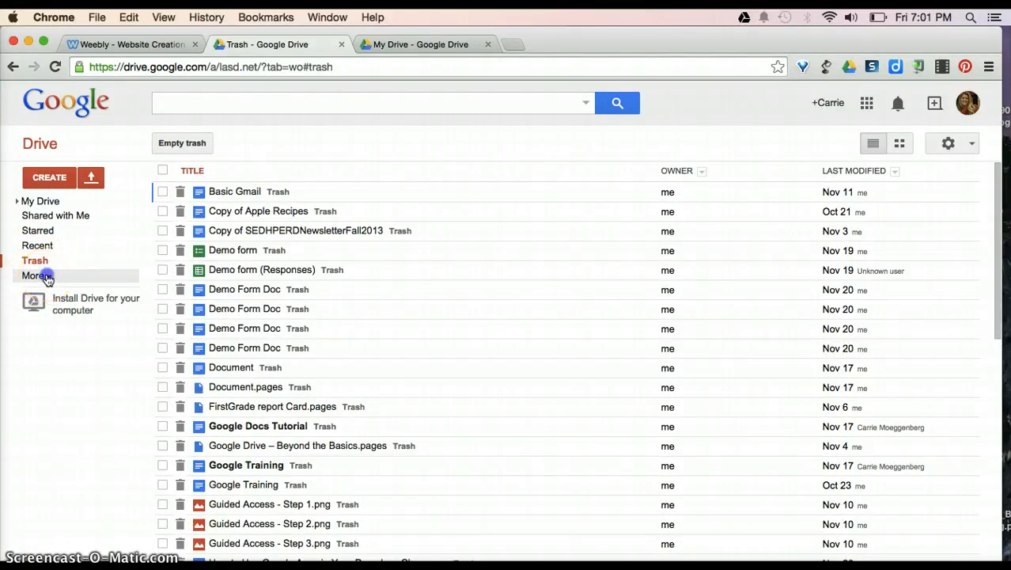
{"action": "left_click", "coordinate": [36, 275]}
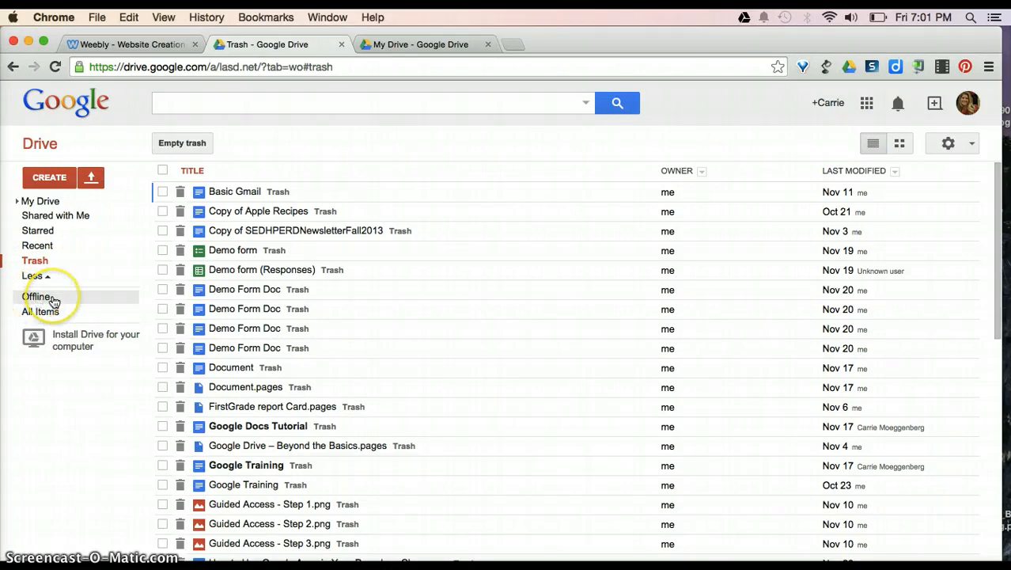
{"action": "mouse_move", "coordinate": [54, 317]}
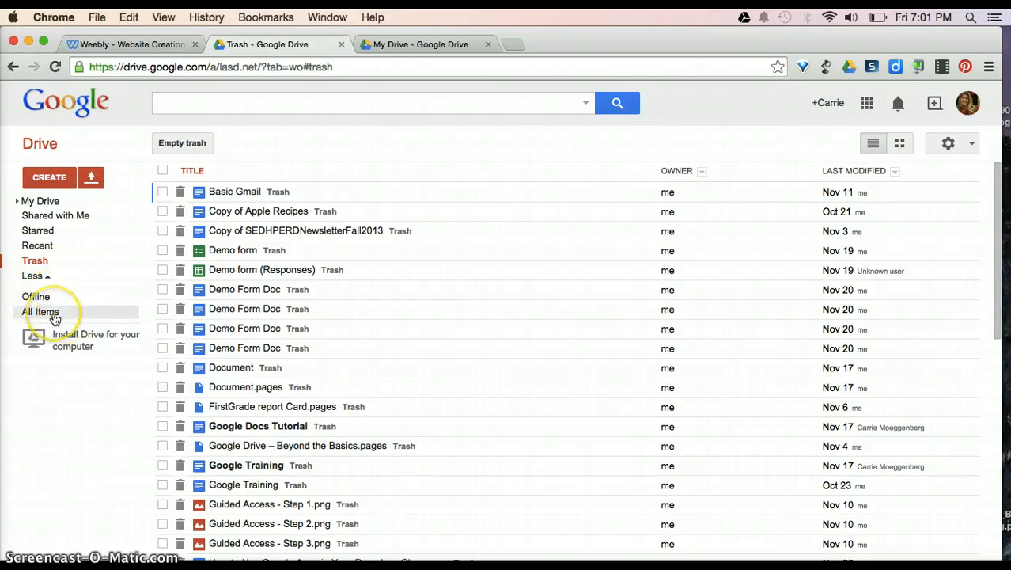
{"action": "left_click", "coordinate": [41, 310]}
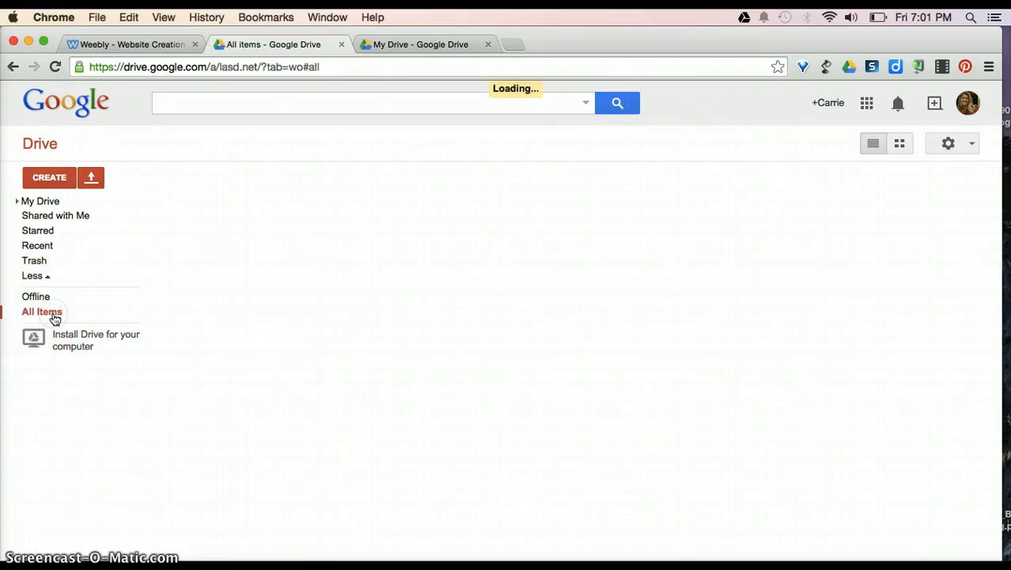
{"action": "left_click", "coordinate": [41, 310]}
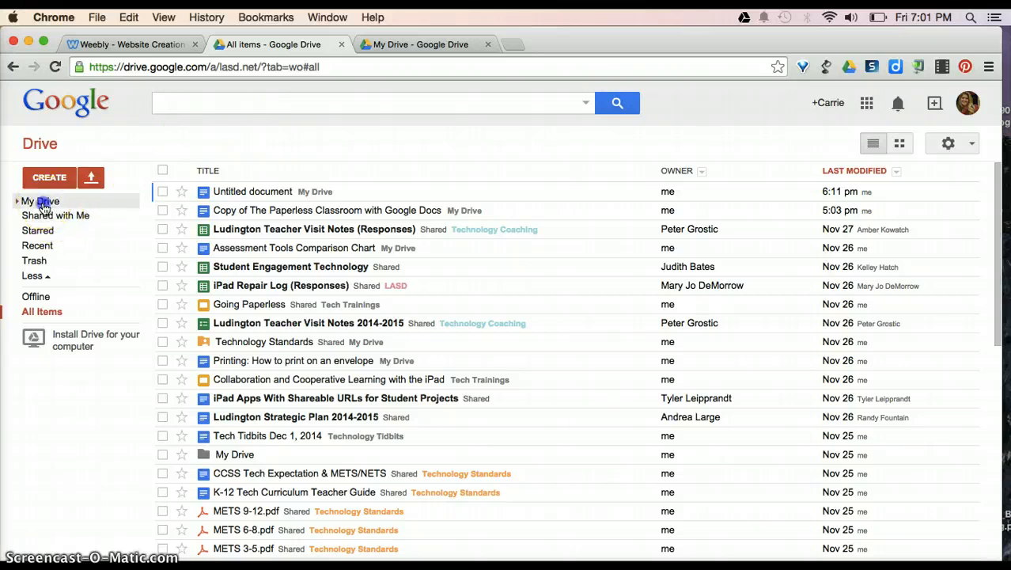
Return to My Drive and expand the search box's advanced filters for type, visibility and ownership.
{"action": "left_click", "coordinate": [41, 201]}
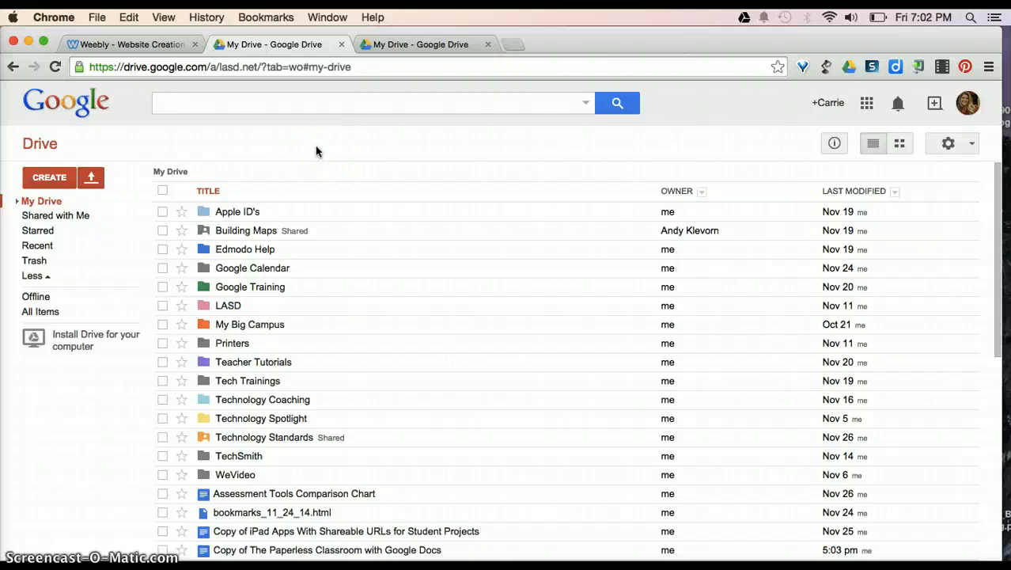
{"action": "mouse_move", "coordinate": [556, 108]}
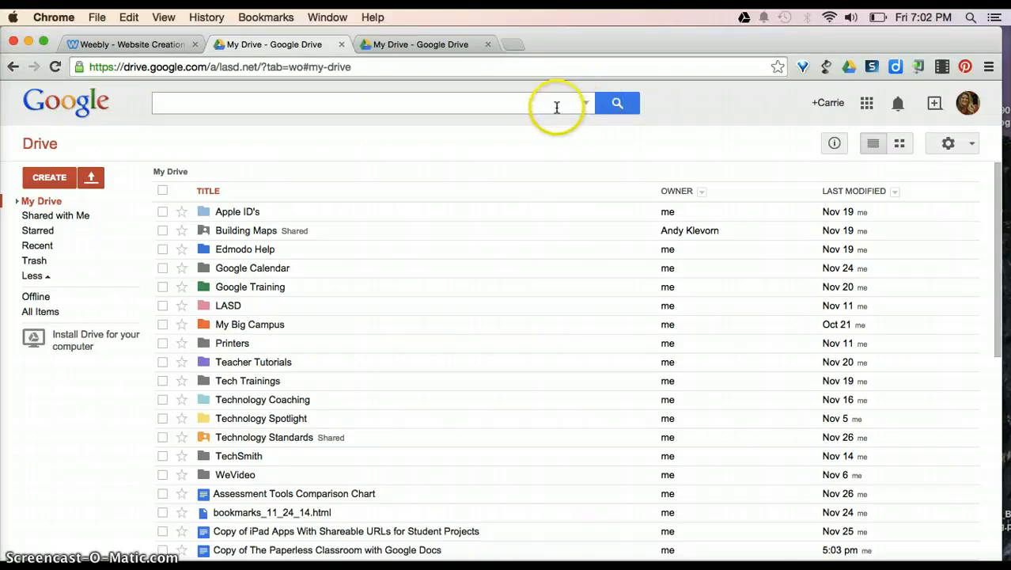
{"action": "left_click", "coordinate": [356, 102]}
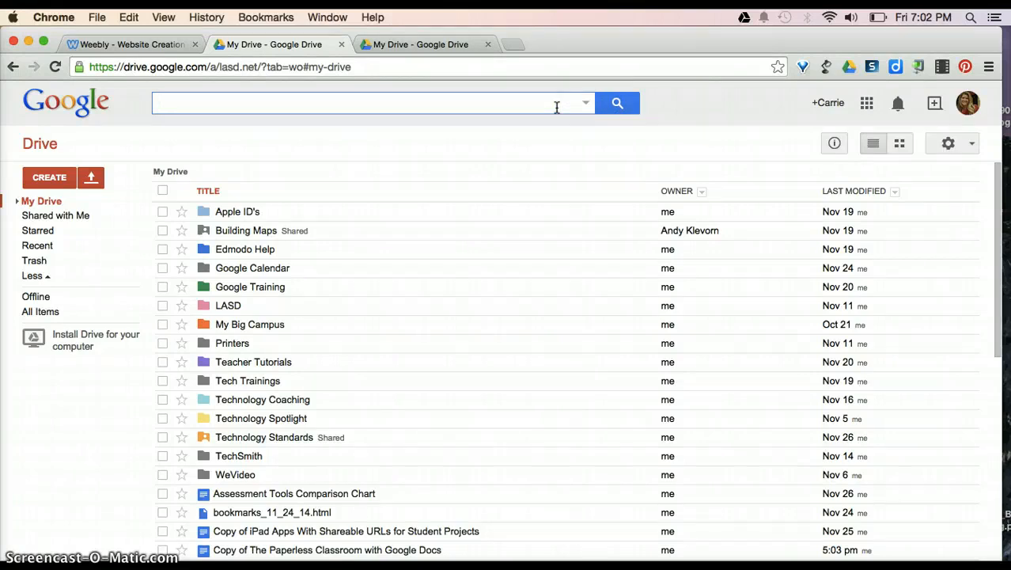
{"action": "mouse_move", "coordinate": [586, 103]}
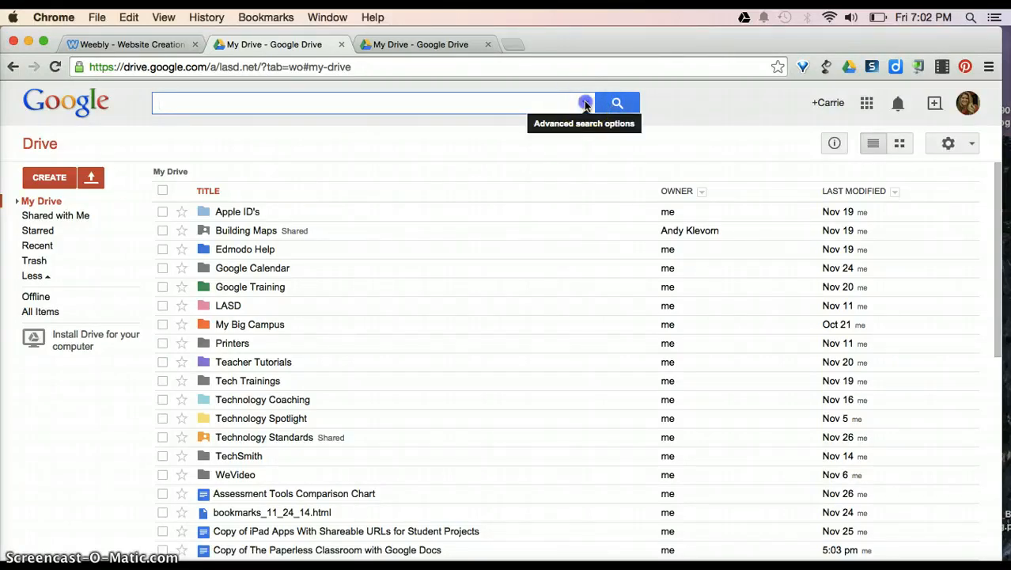
{"action": "left_click", "coordinate": [586, 103]}
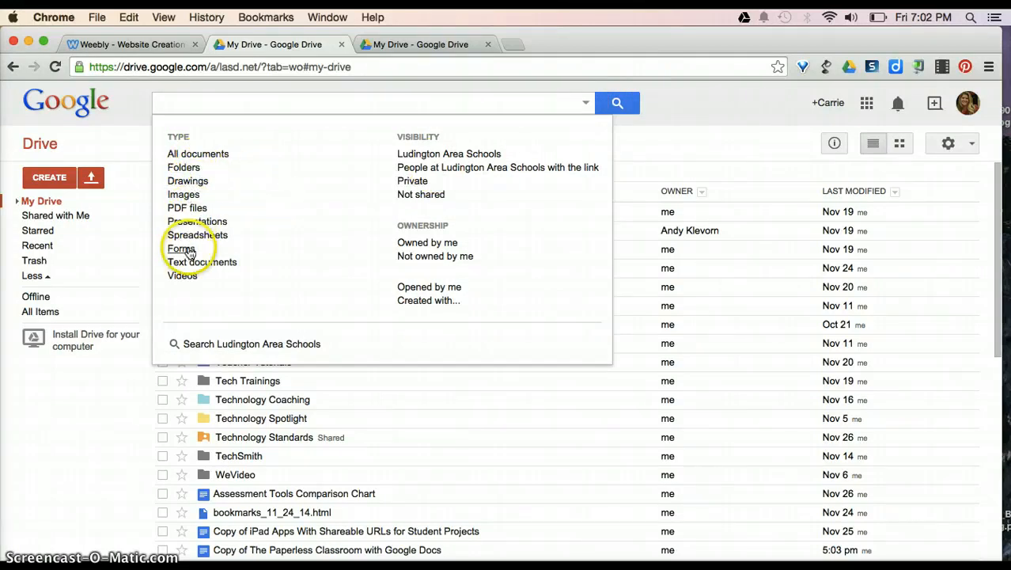
{"action": "mouse_move", "coordinate": [404, 215]}
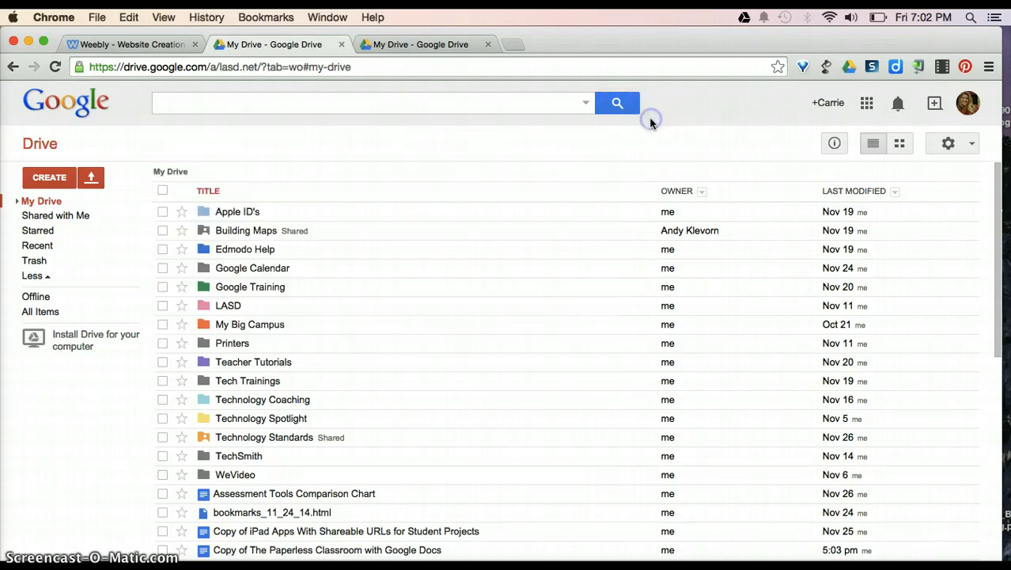
{"action": "mouse_move", "coordinate": [899, 142]}
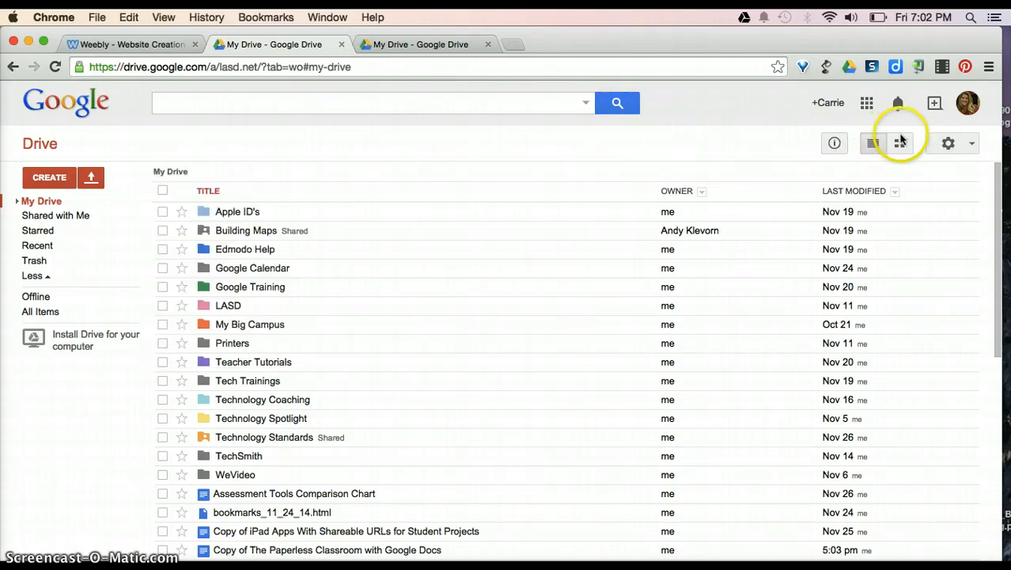
{"action": "mouse_move", "coordinate": [899, 143]}
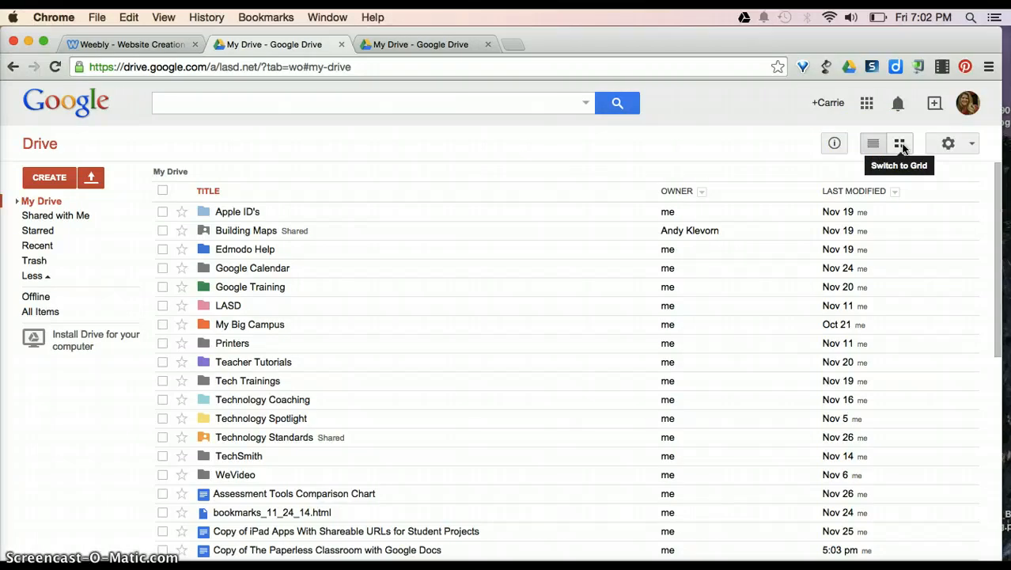
{"action": "left_click", "coordinate": [899, 142]}
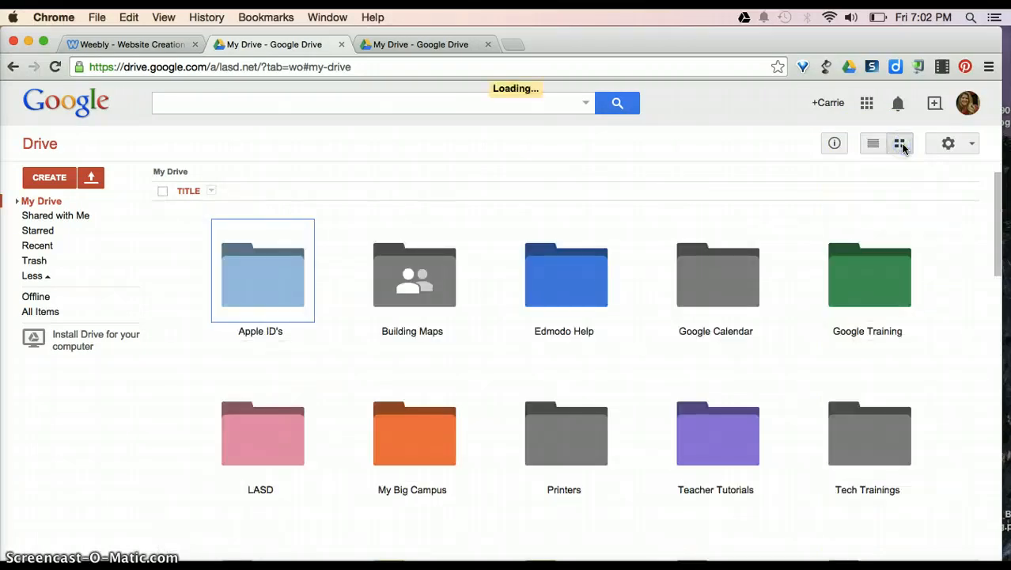
{"action": "scroll", "scroll_direction": "down", "scroll_amount": 3}
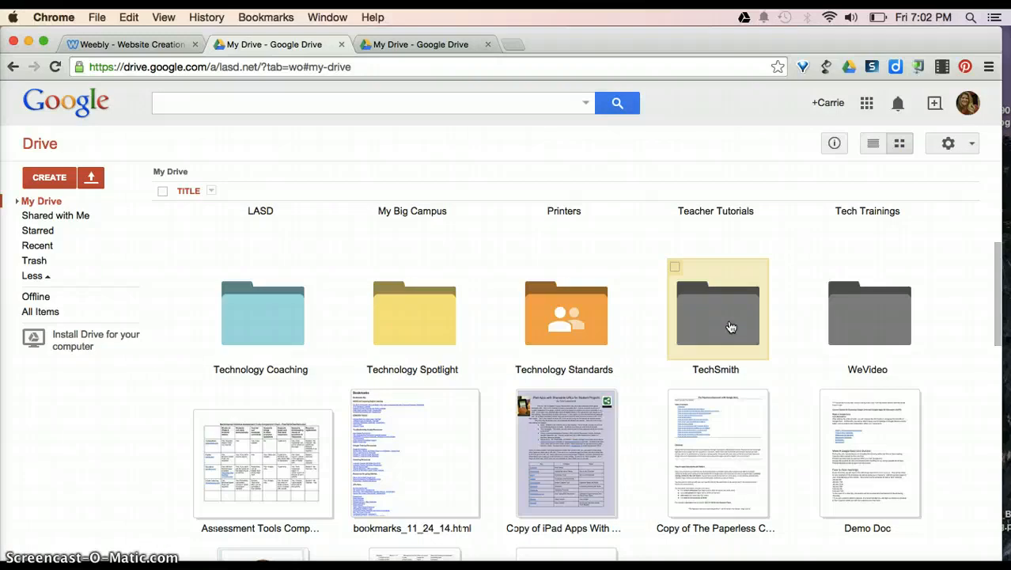
{"action": "scroll", "scroll_direction": "down", "scroll_amount": 3}
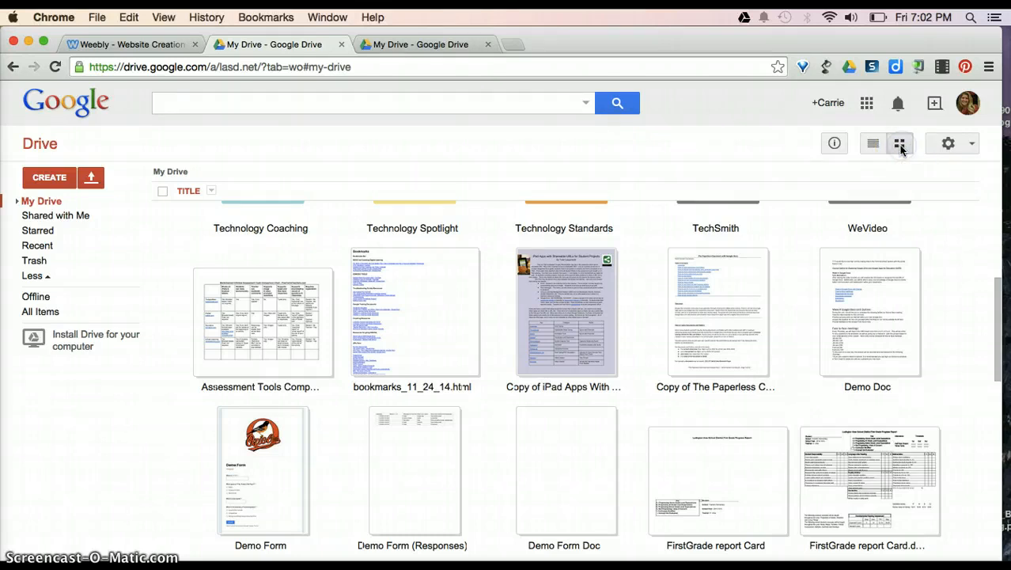
{"action": "left_click", "coordinate": [874, 142]}
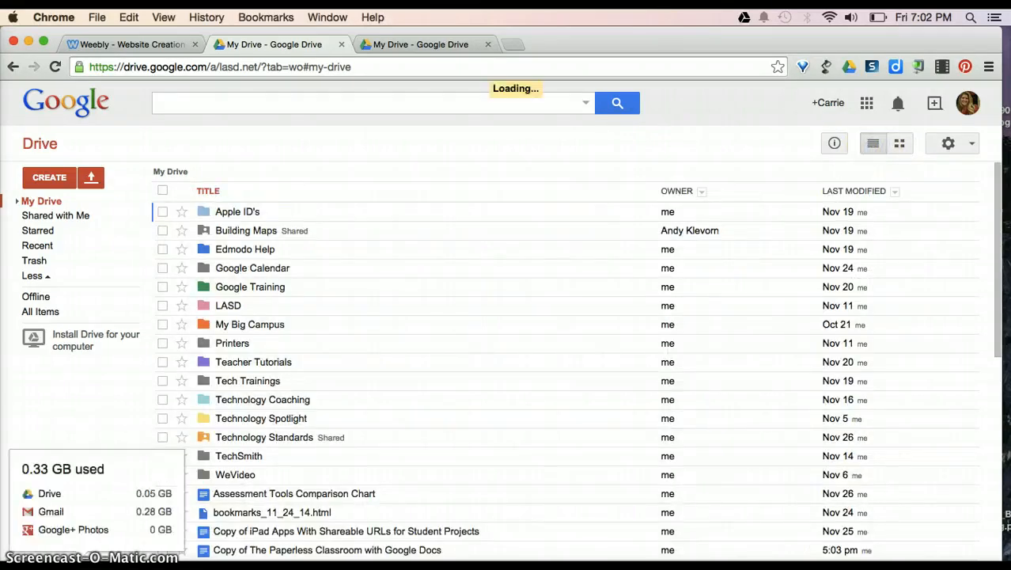